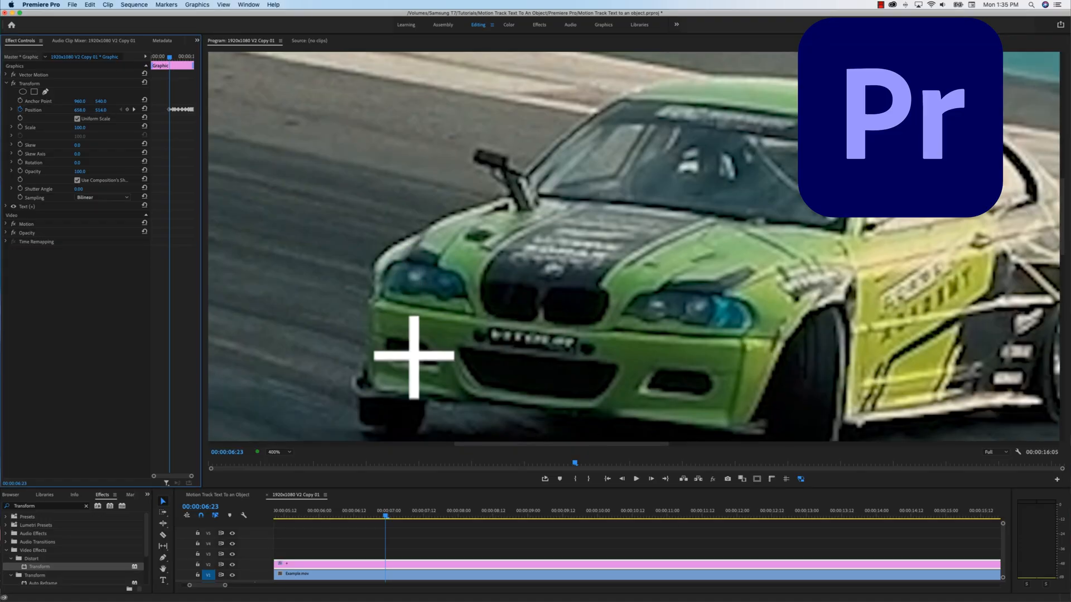
# Extend the plus-sign graphic clip to Example.mov's full length and centre-align its text.
pyautogui.moveTo(413, 355); pyautogui.dragTo(550, 269)
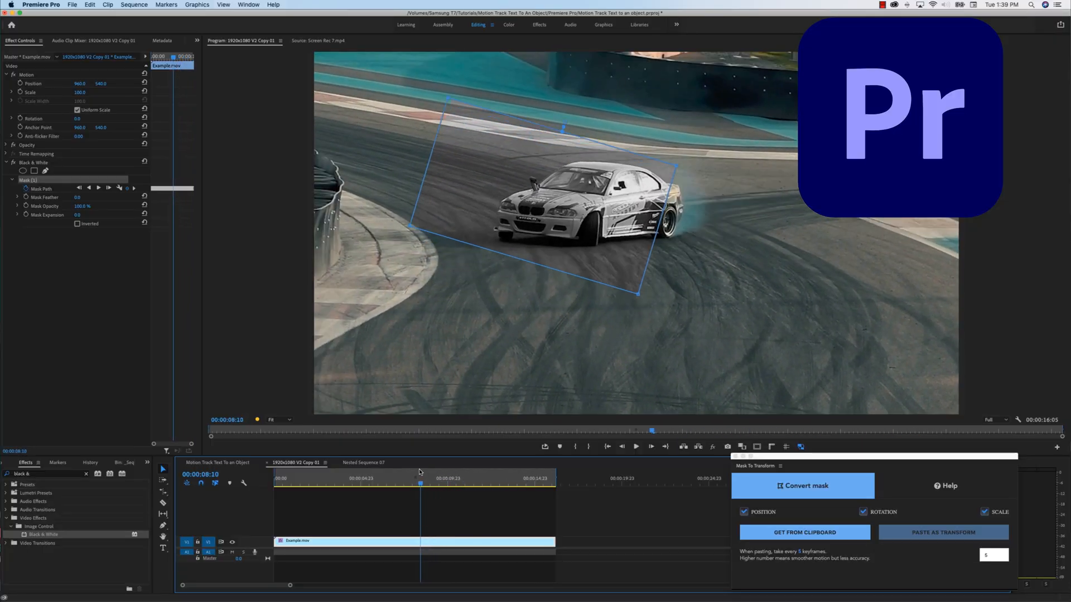
pyautogui.click(334, 478)
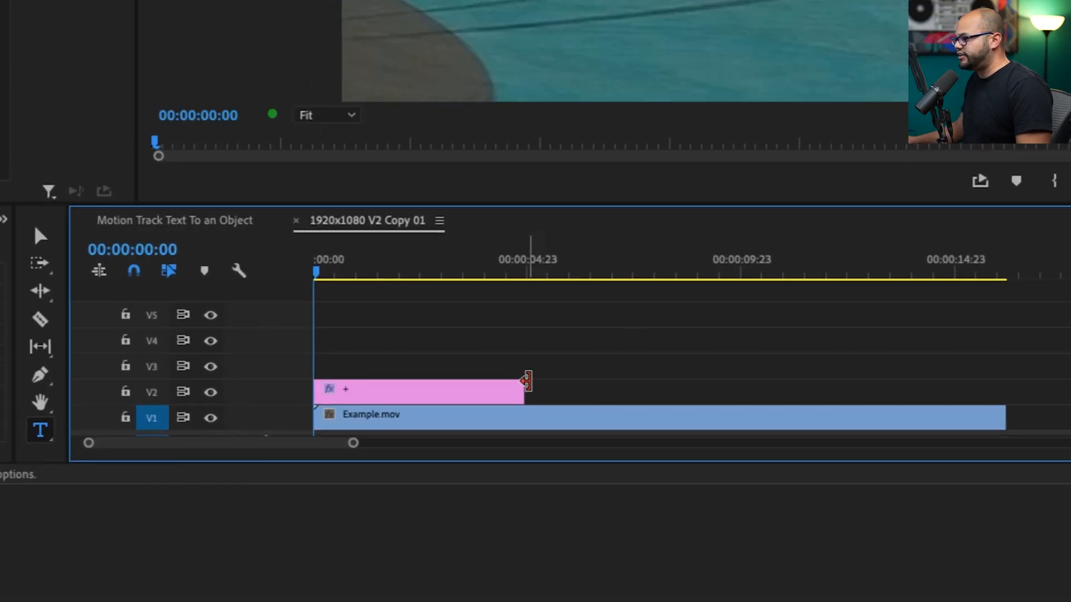
pyautogui.moveTo(525, 381); pyautogui.dragTo(997, 390)
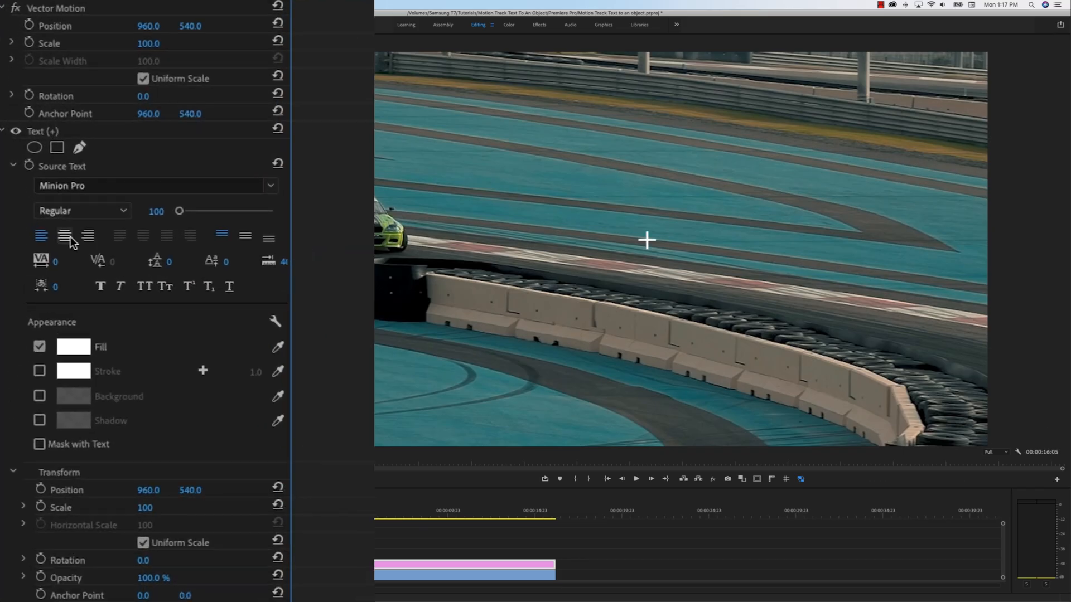
pyautogui.click(64, 236)
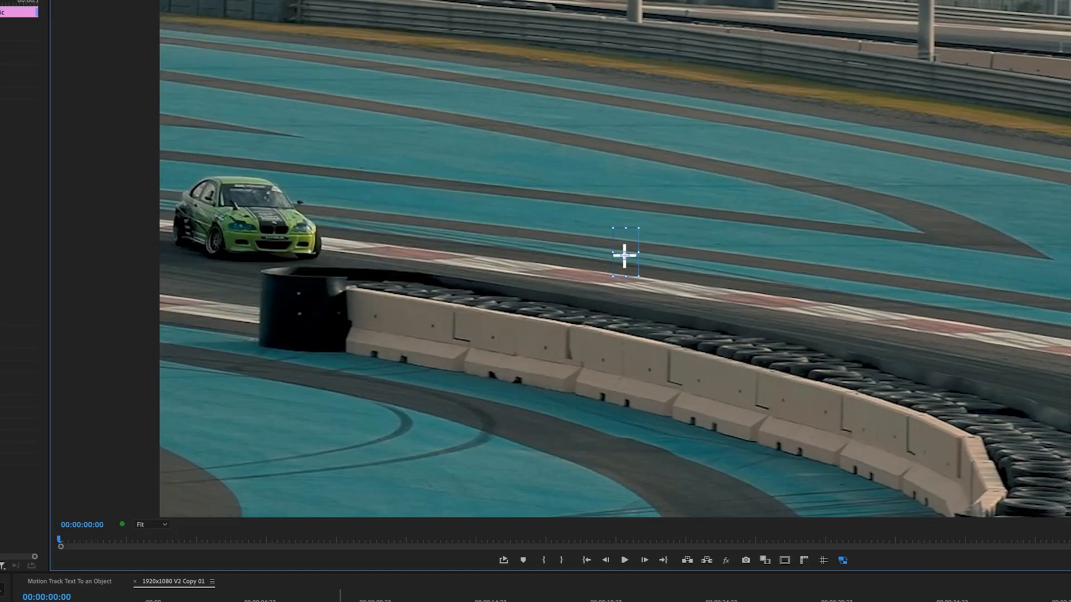
# Add a Transform effect to the graphic with Position 1843, 828 on the car's headlight.
pyautogui.click(248, 4)
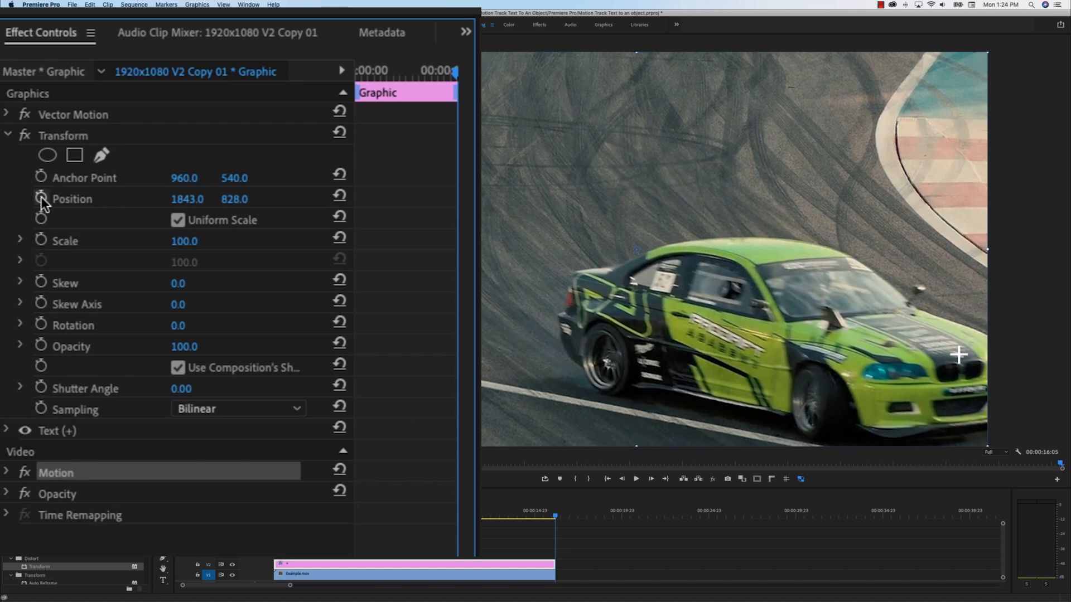
# Enable Transform Position keyframes and reposition the crosshair on the car's grille across frames.
pyautogui.click(41, 198)
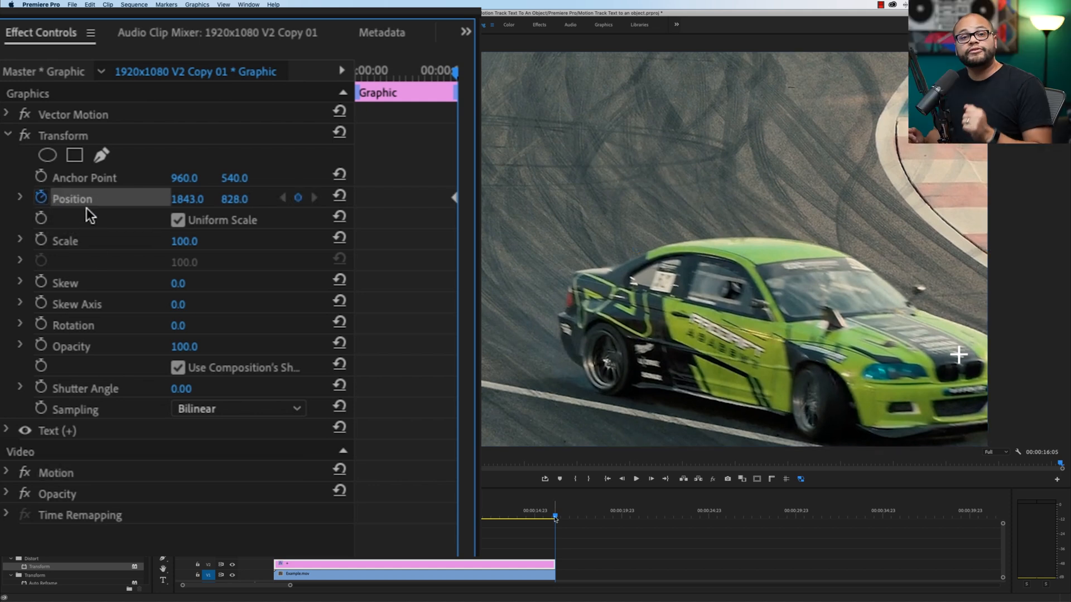
pyautogui.moveTo(475, 290)
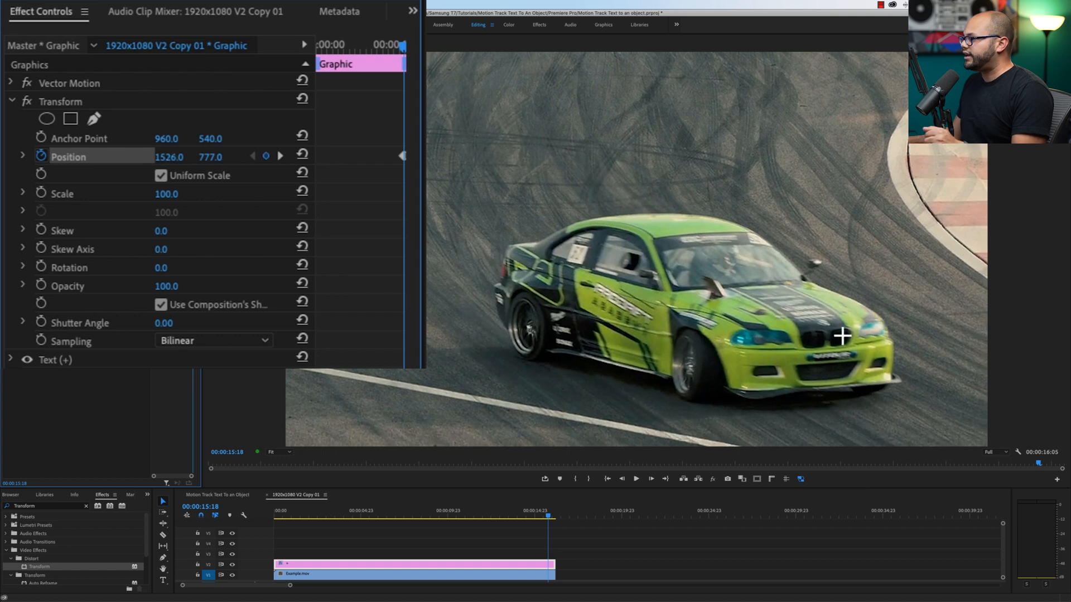
pyautogui.moveTo(841, 334); pyautogui.dragTo(822, 323)
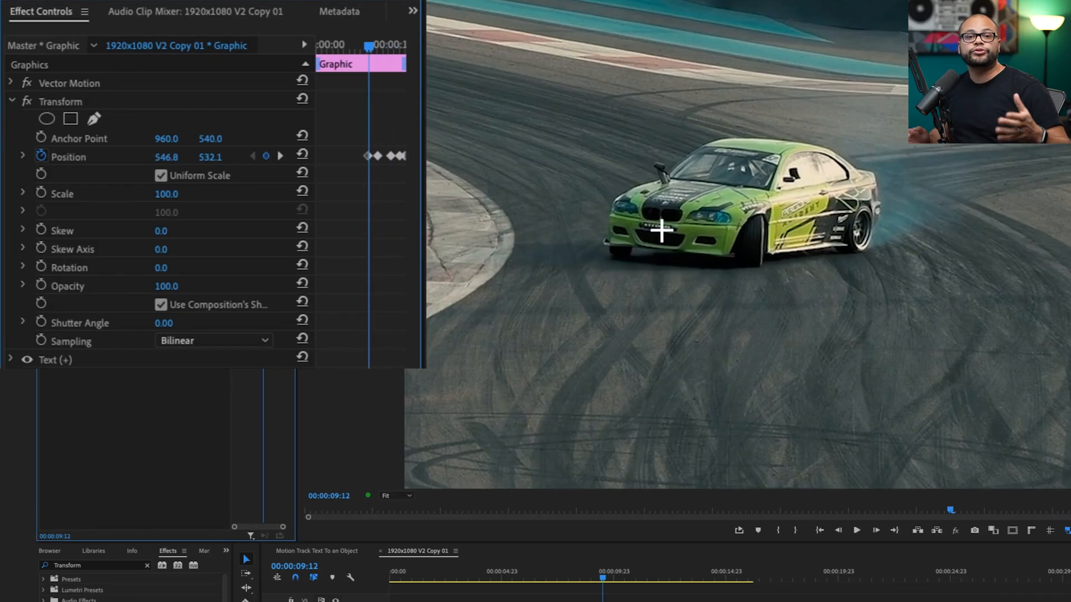
pyautogui.click(402, 581)
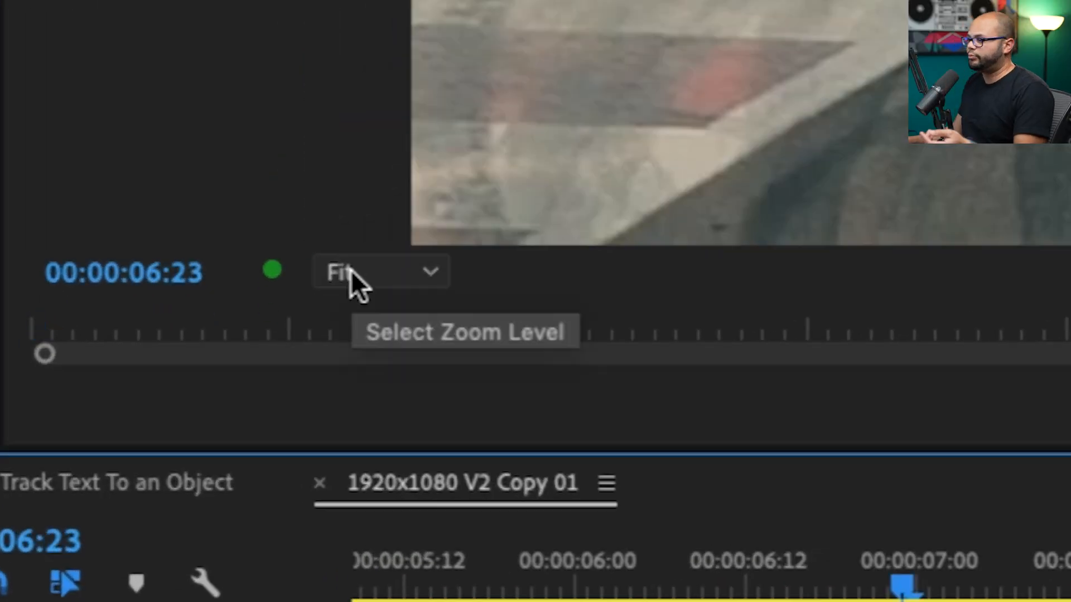
# At 400% monitor zoom, nudge the Transform Position so the crosshair sits on the headlight.
pyautogui.click(381, 271)
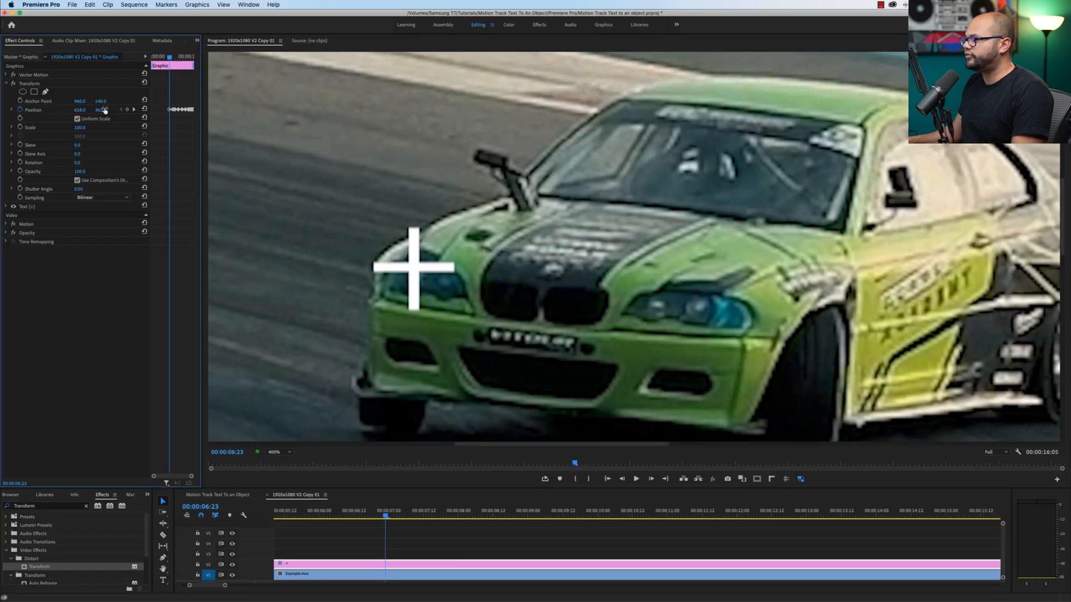
pyautogui.moveTo(411, 270); pyautogui.dragTo(546, 270)
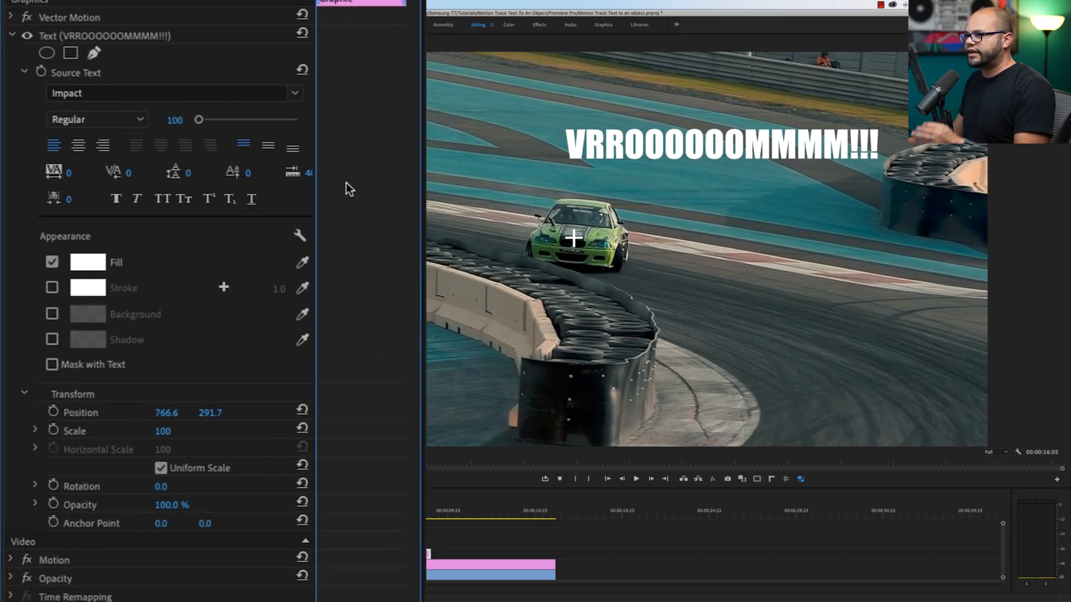
# Create the Impact 'VRROOOOOOMMMM!!!' text with a Transform effect using the crosshair's Position keyframes.
pyautogui.click(78, 145)
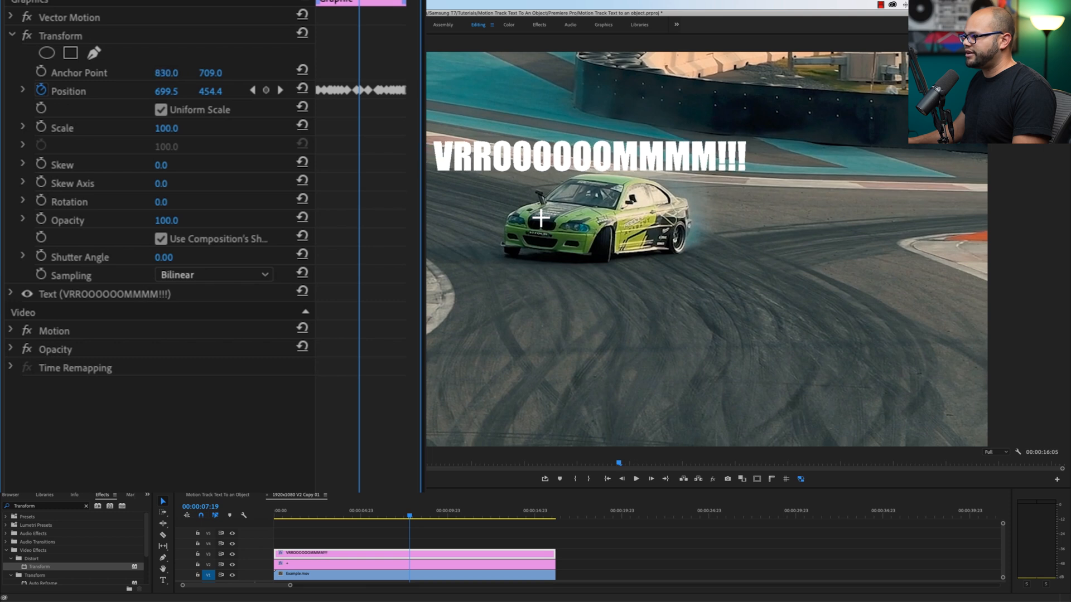
# Override the composition shutter angle in Transform and set Shutter Angle to 180.
pyautogui.rightClick(358, 559)
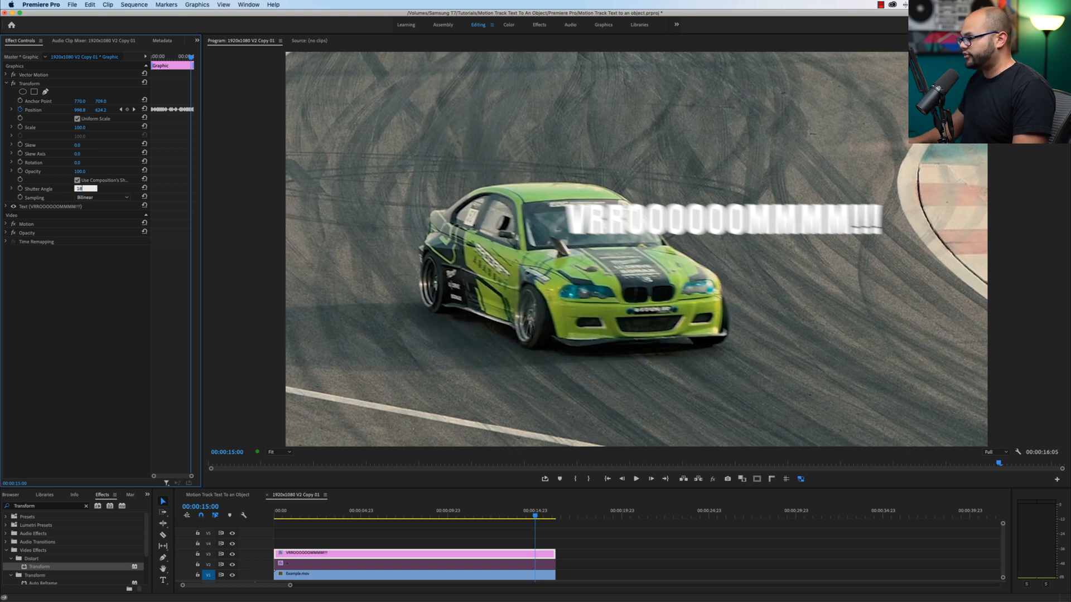
pyautogui.write('180')
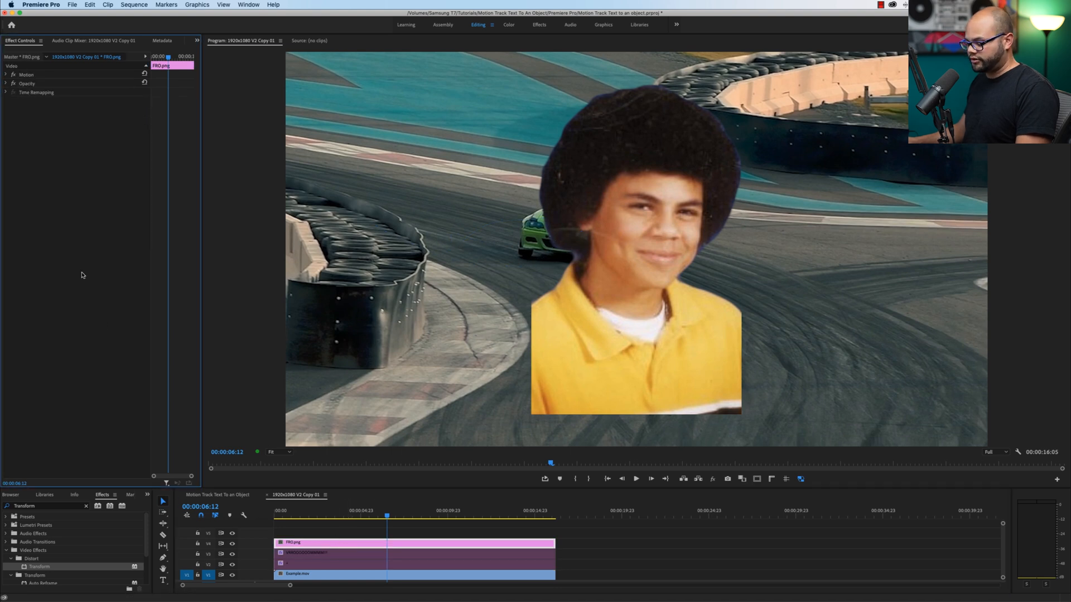
# Paste the tracked Transform effect onto FRO.png and preview it on a later frame.
pyautogui.click(29, 101)
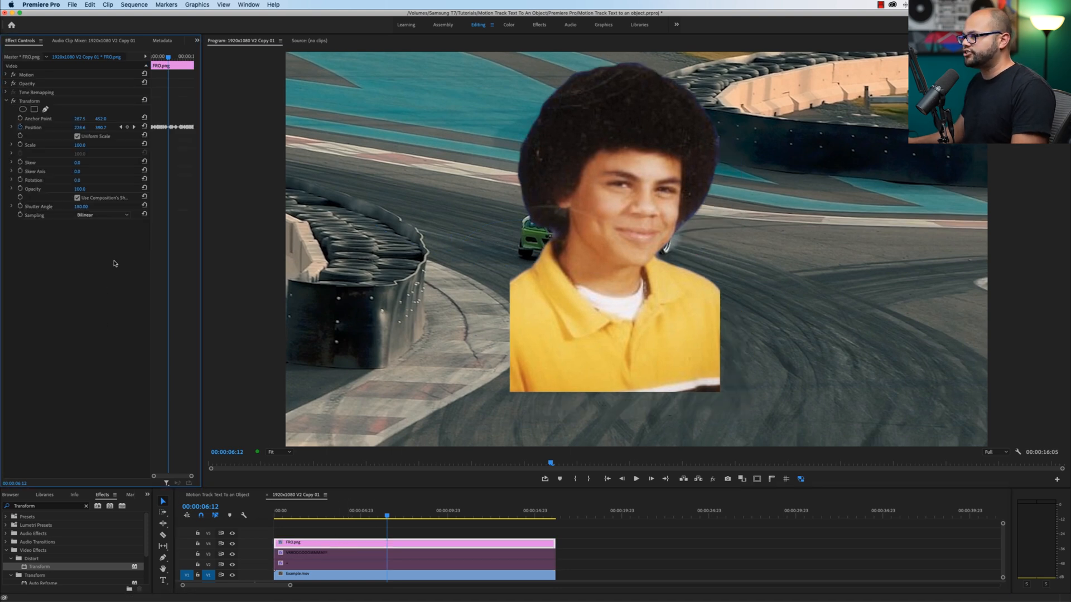
pyautogui.click(635, 478)
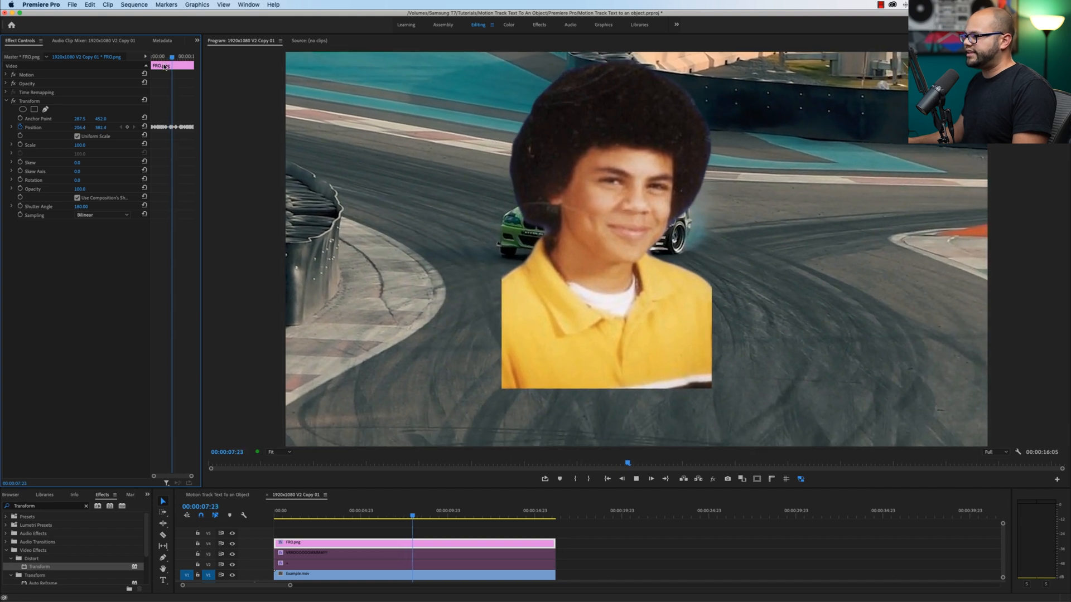
pyautogui.click(447, 517)
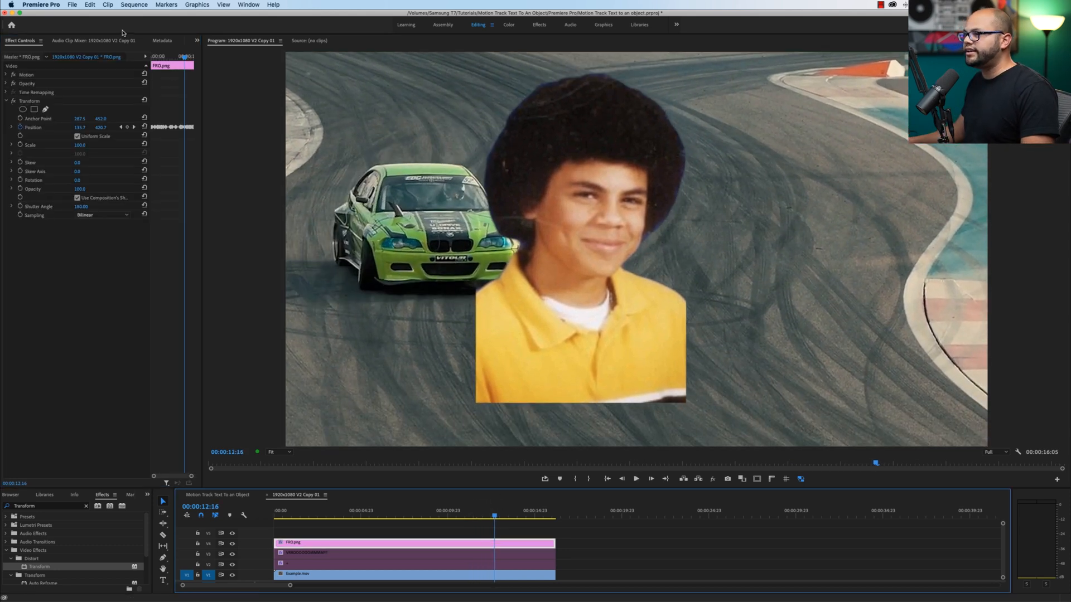
# Nest the FRO.png clip into its own sequence, confirming the default name.
pyautogui.rightClick(292, 542)
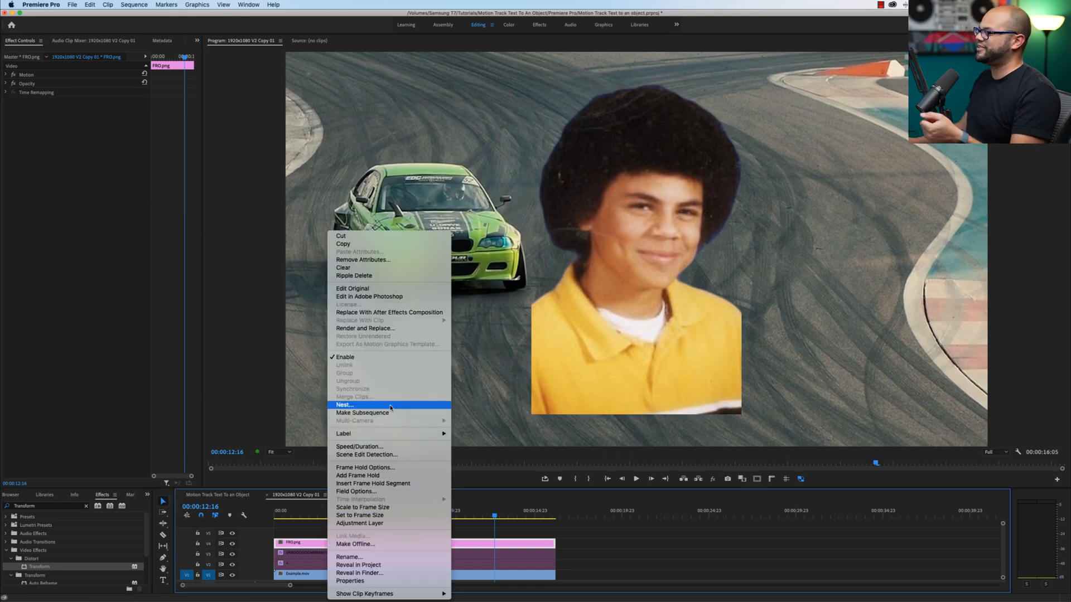
pyautogui.click(344, 403)
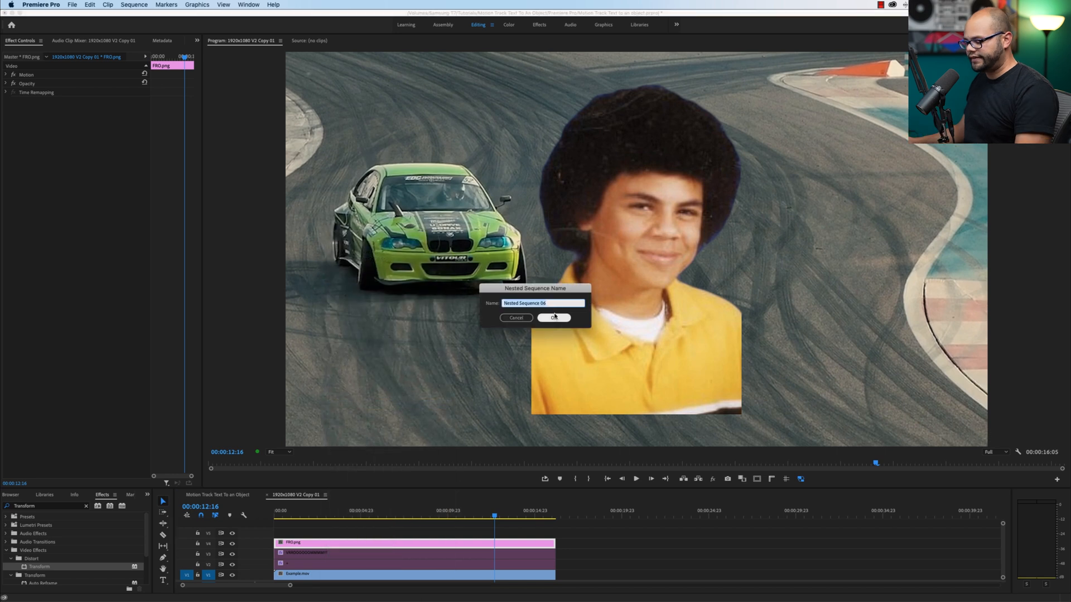
pyautogui.click(553, 318)
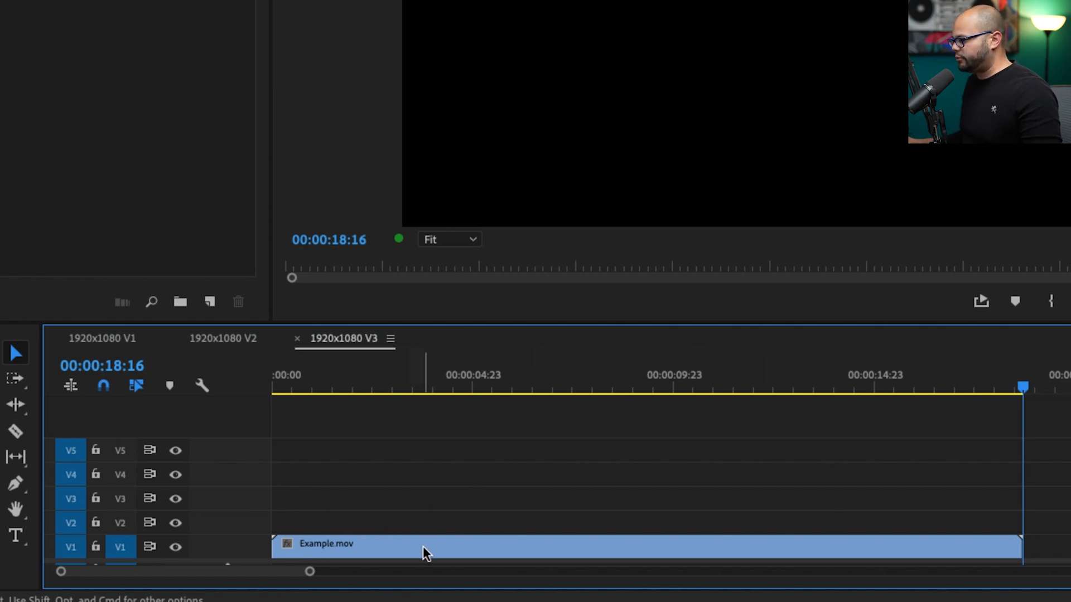
# Select Example.mov in the 1920x1080 V3 sequence and bring up options on its V2 duplicate.
pyautogui.click(423, 547)
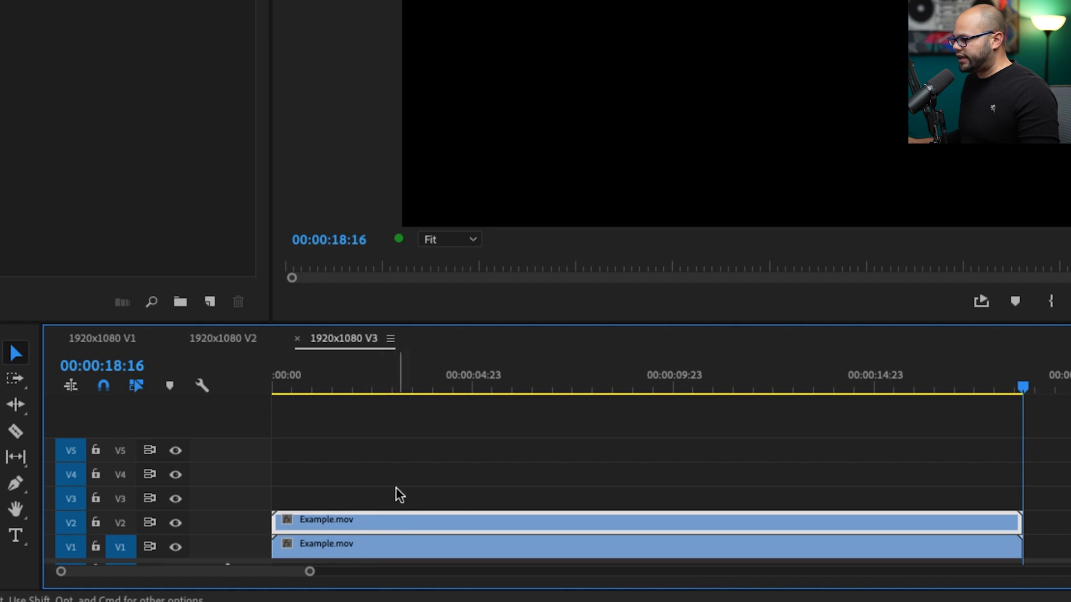
pyautogui.rightClick(399, 494)
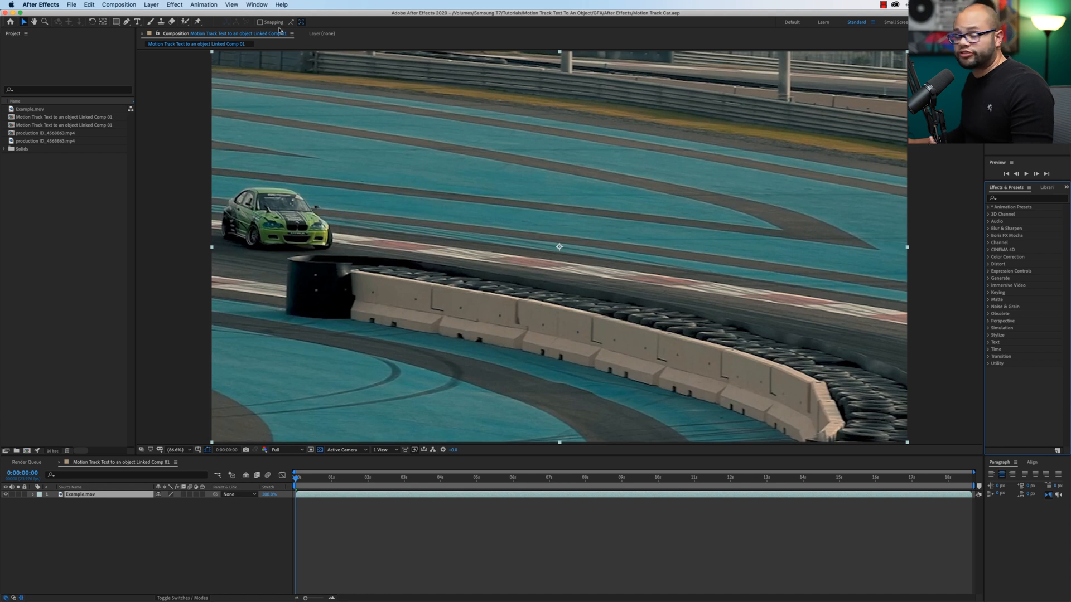
# Show the Tracker panel, start Track Motion on Example.mov and place the track point on the green BMW.
pyautogui.click(257, 4)
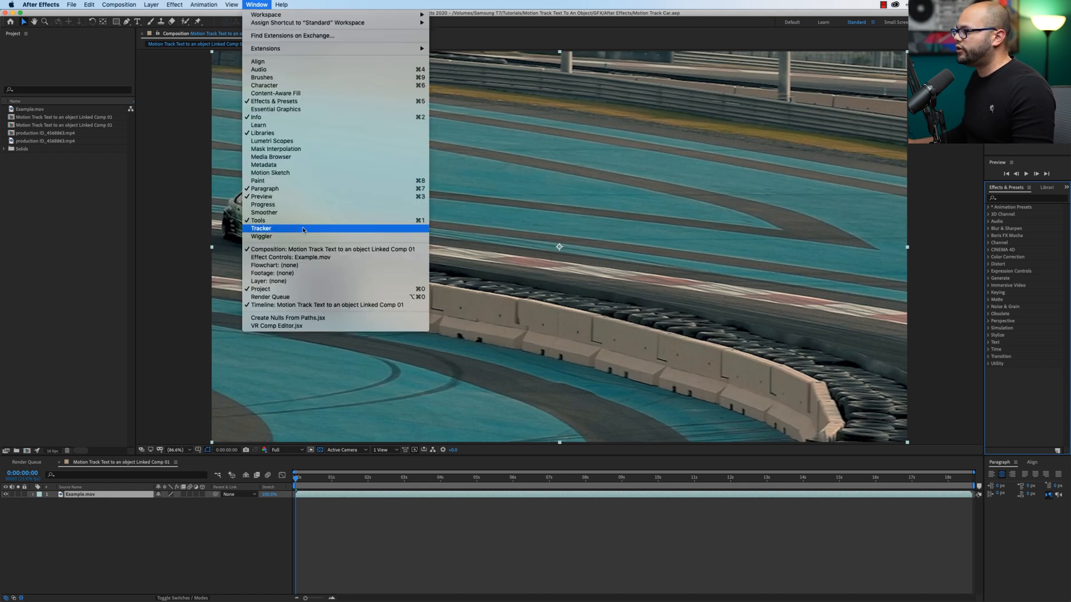
pyautogui.click(261, 228)
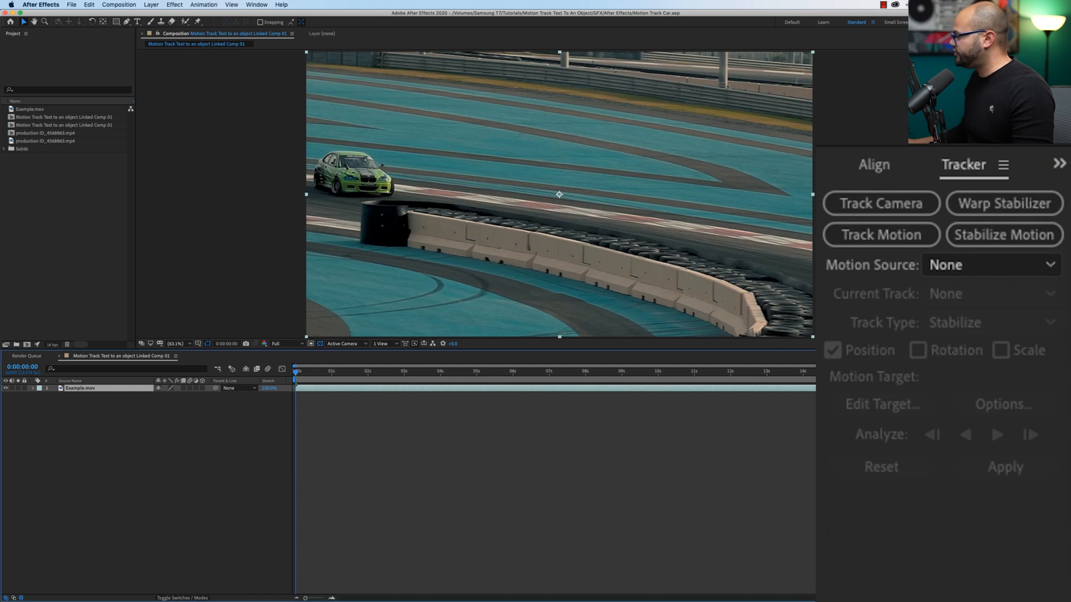
pyautogui.click(880, 234)
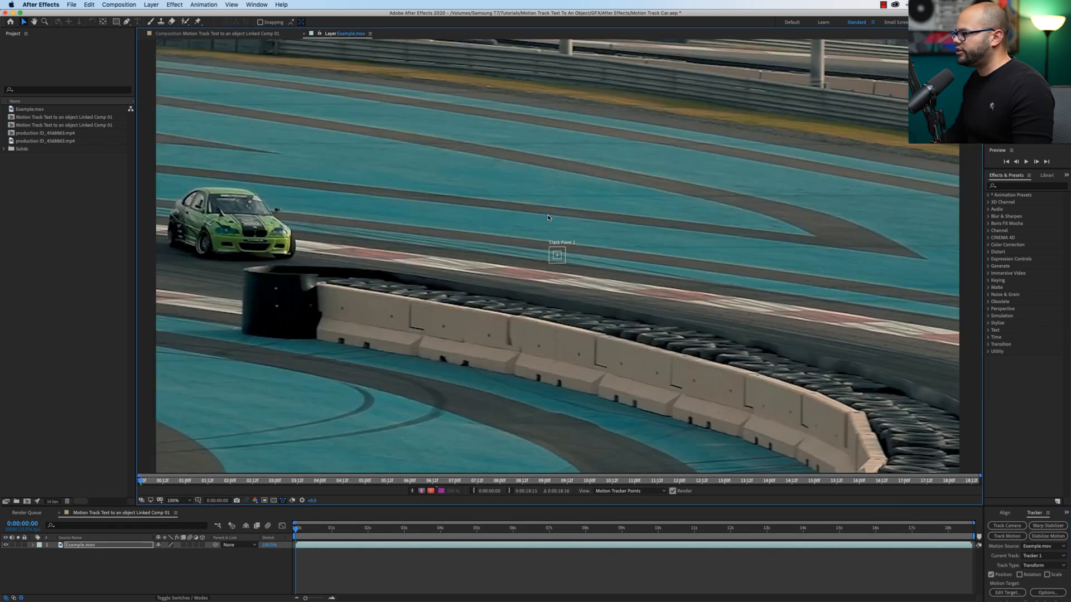
pyautogui.click(172, 499)
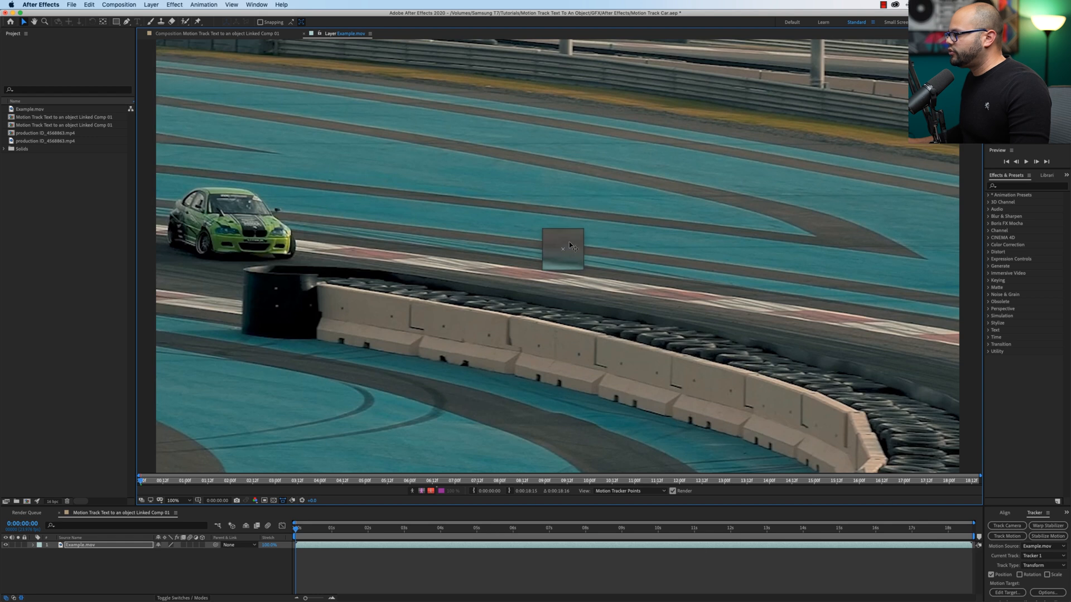
pyautogui.moveTo(562, 248); pyautogui.dragTo(418, 257)
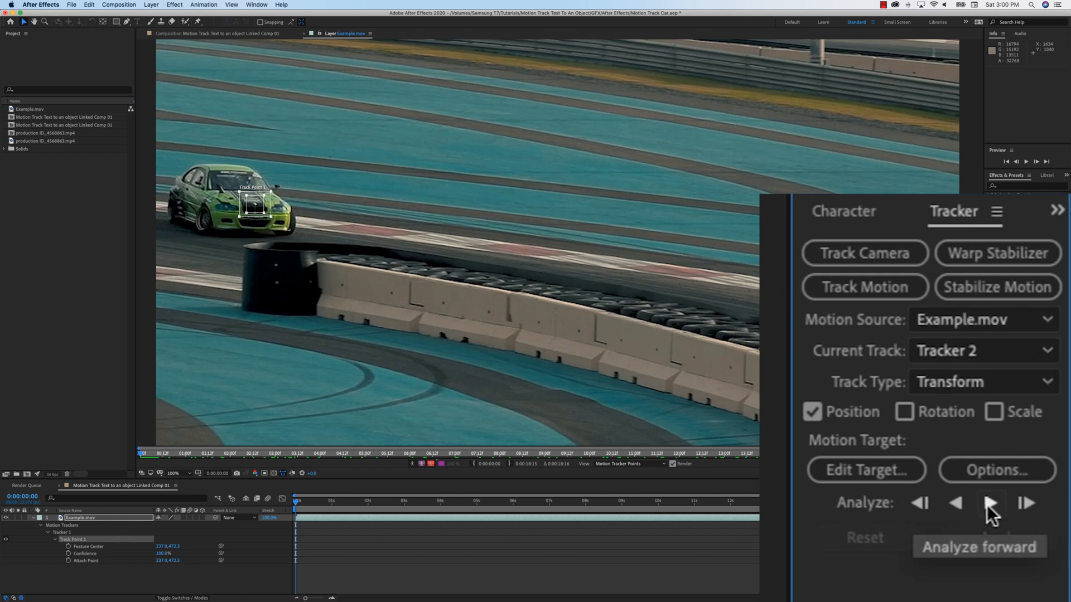
# Analyze Track Point 1 forward through the clip, stepping it frame by frame along the hood.
pyautogui.click(990, 503)
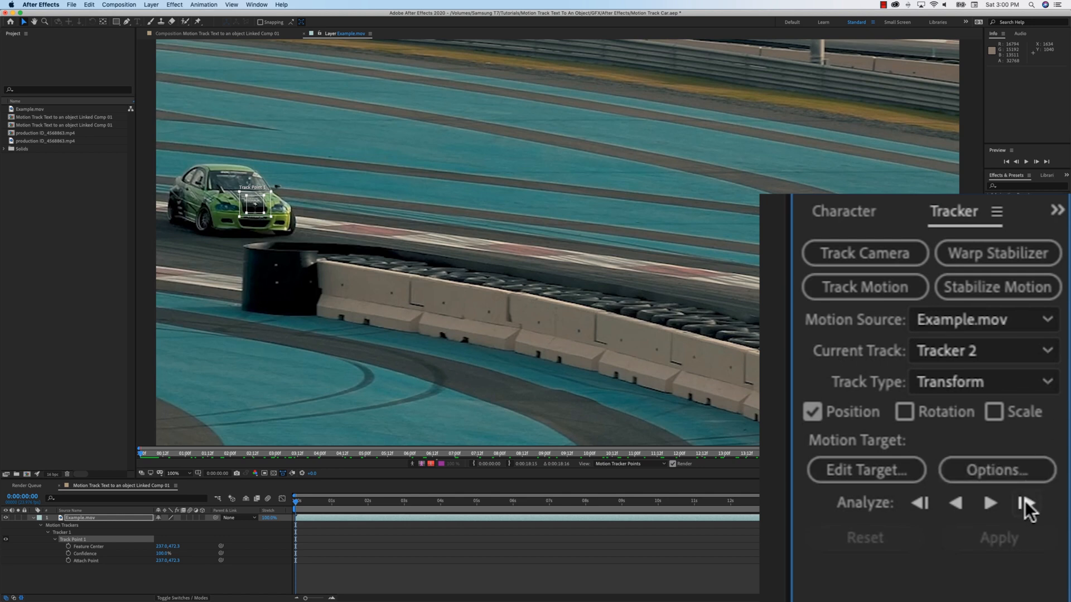
pyautogui.moveTo(1023, 503)
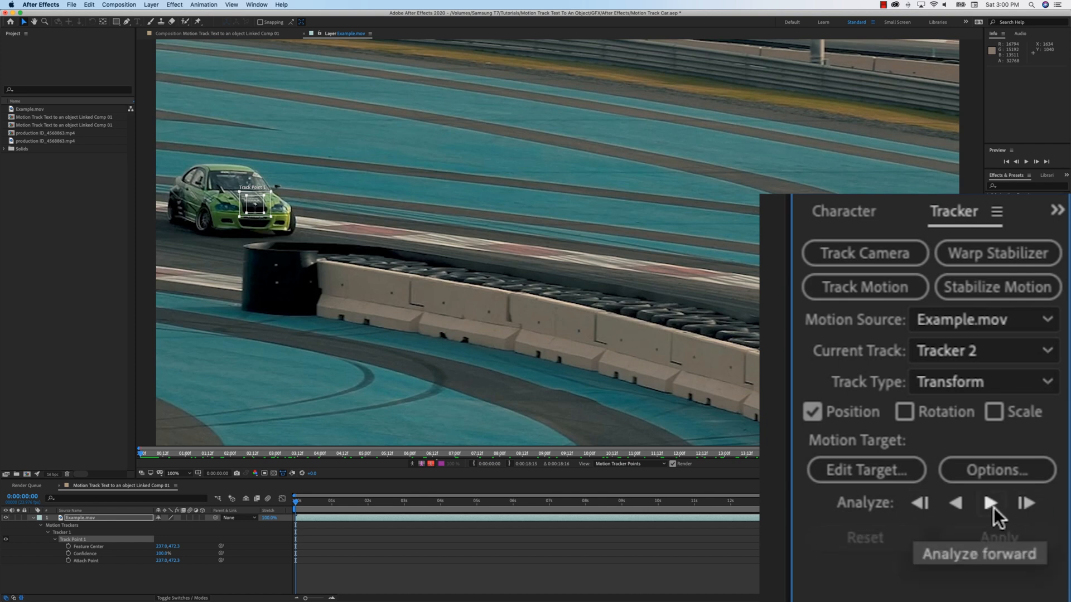
pyautogui.click(989, 503)
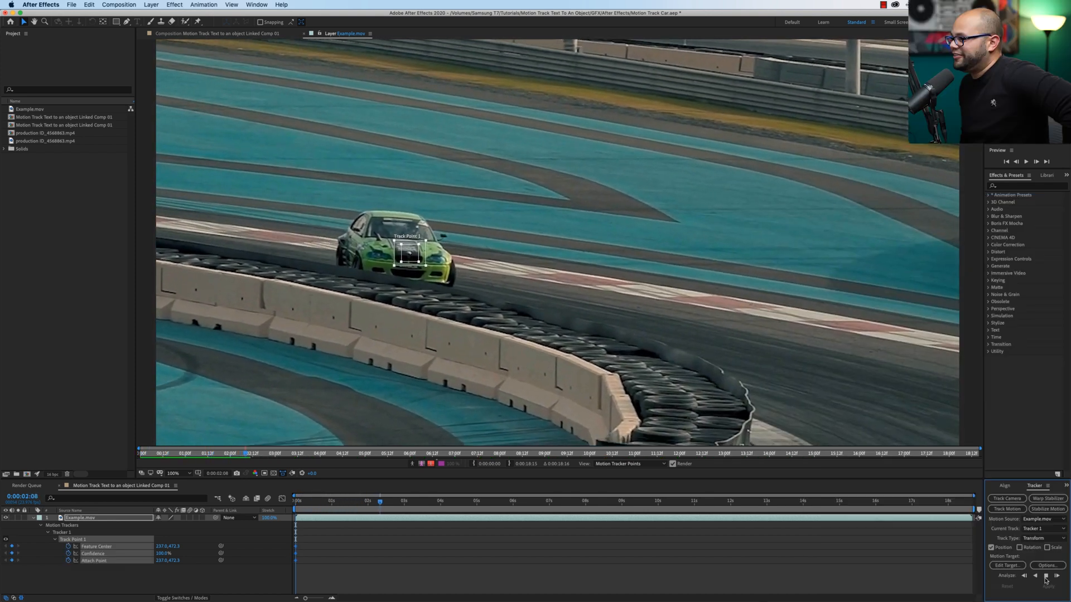
pyautogui.click(1045, 575)
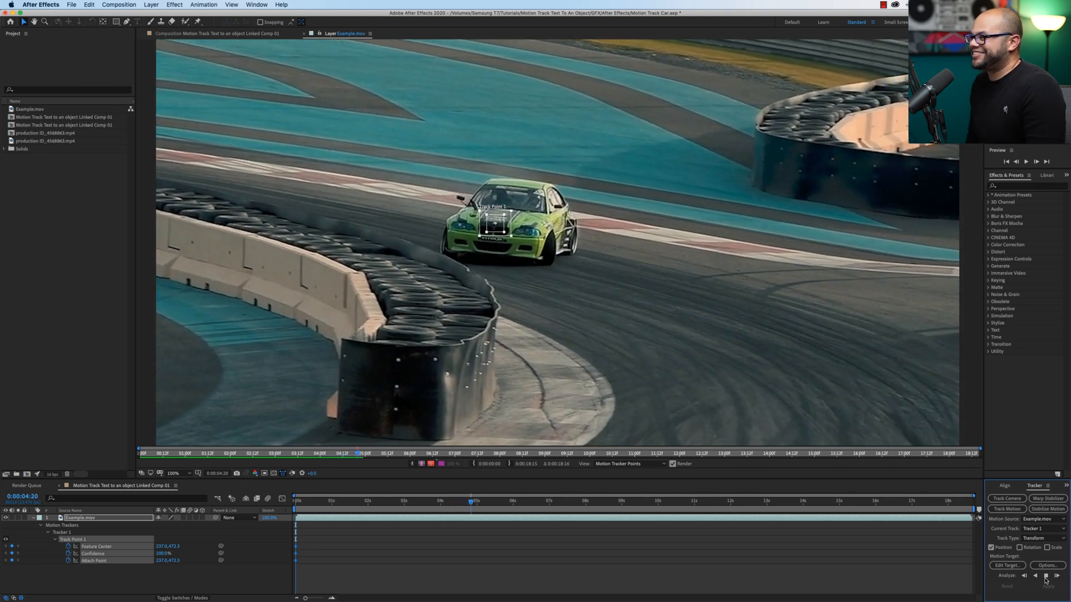
pyautogui.click(1045, 576)
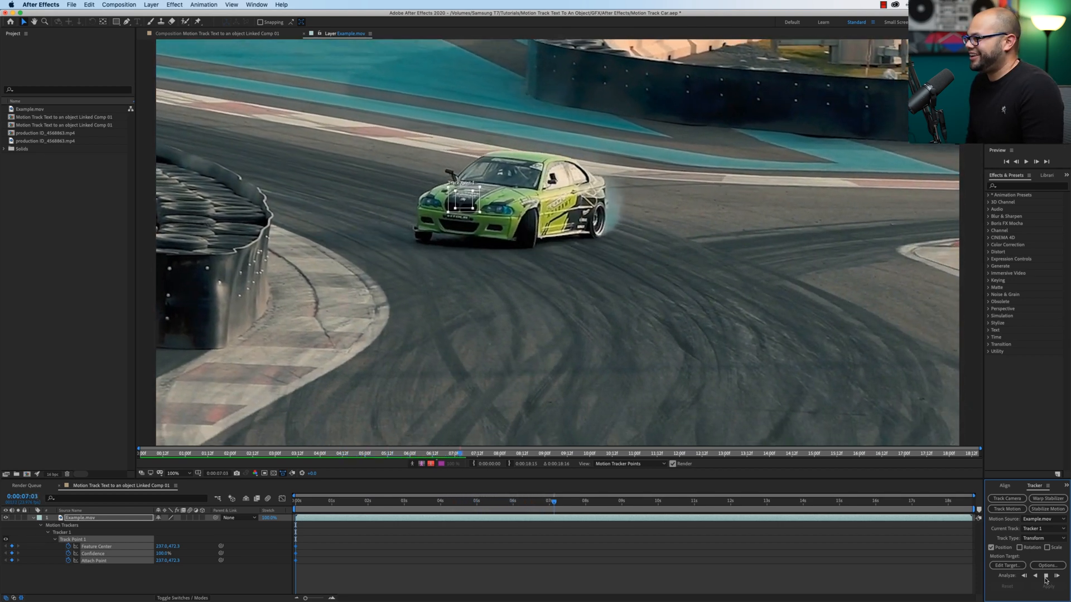
pyautogui.click(1045, 575)
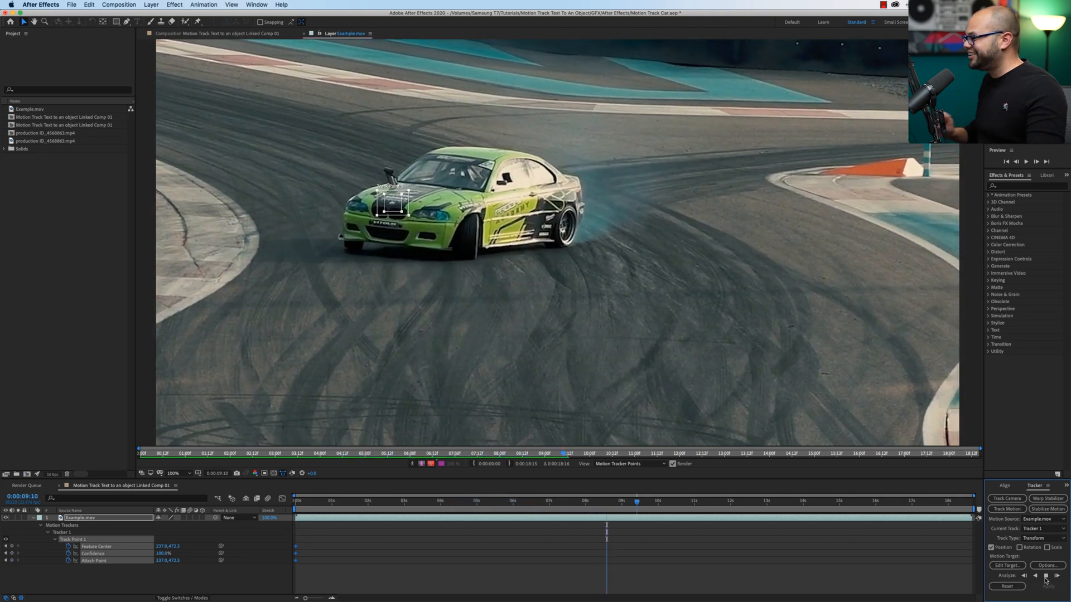
pyautogui.click(1046, 575)
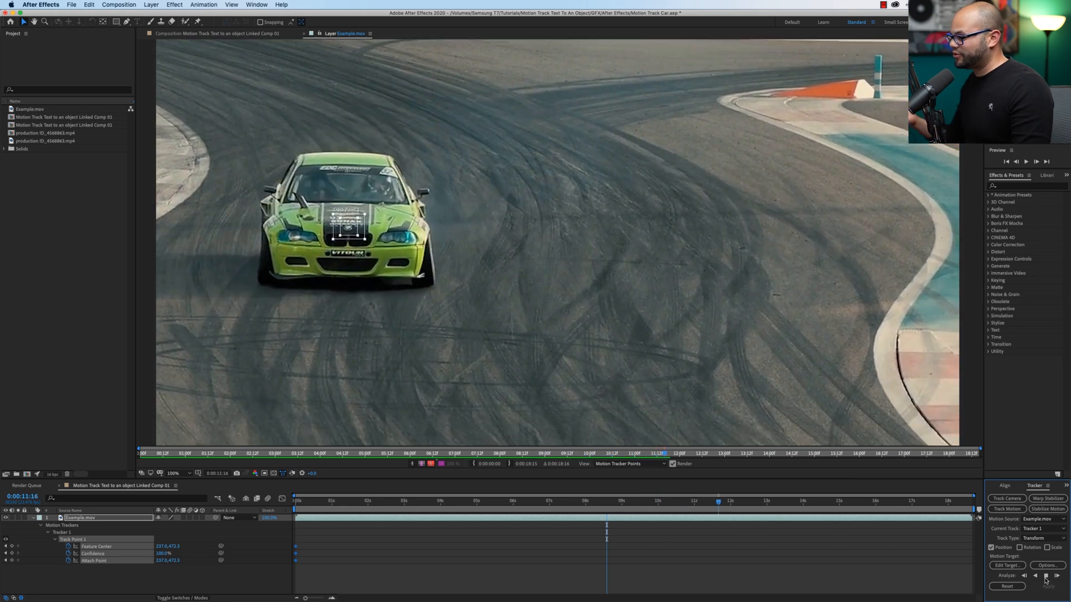
pyautogui.click(1045, 576)
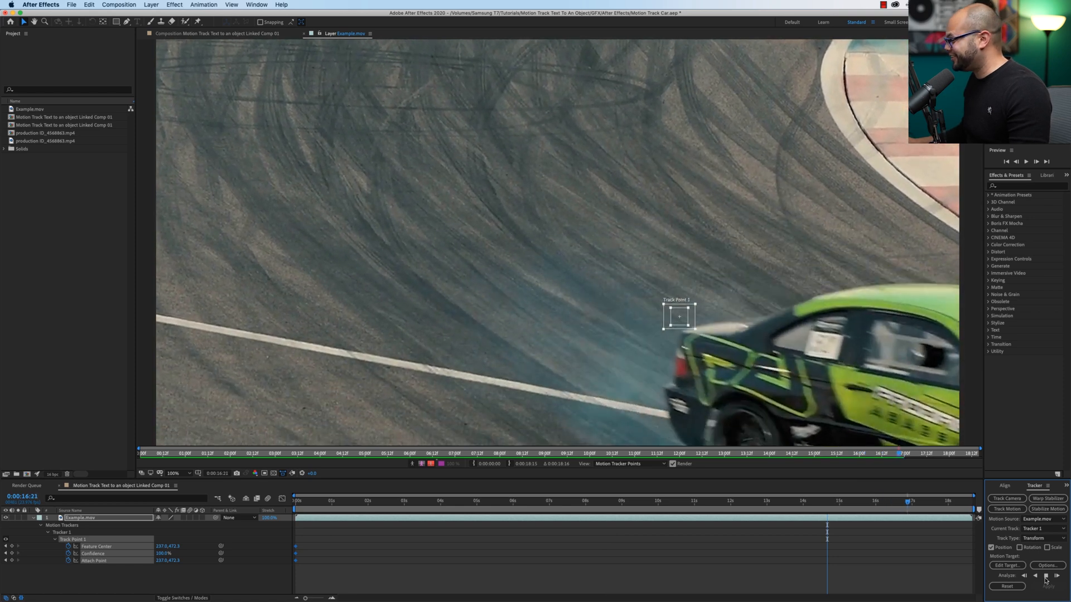
pyautogui.click(1045, 576)
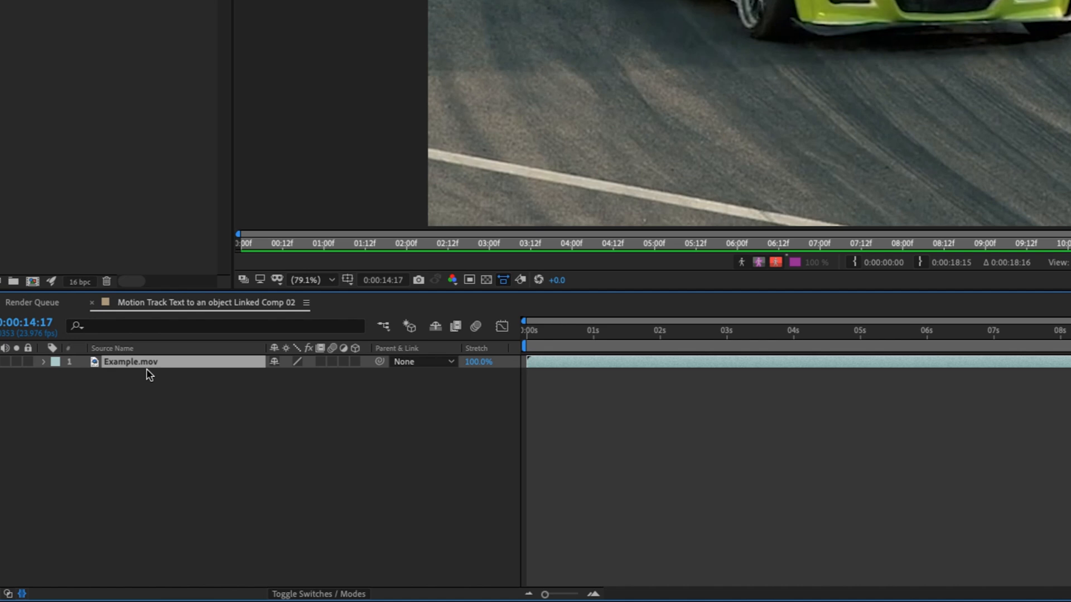
# Select the Example.mov layer and scrub the clip to inspect the hood-point track and motion path.
pyautogui.click(42, 361)
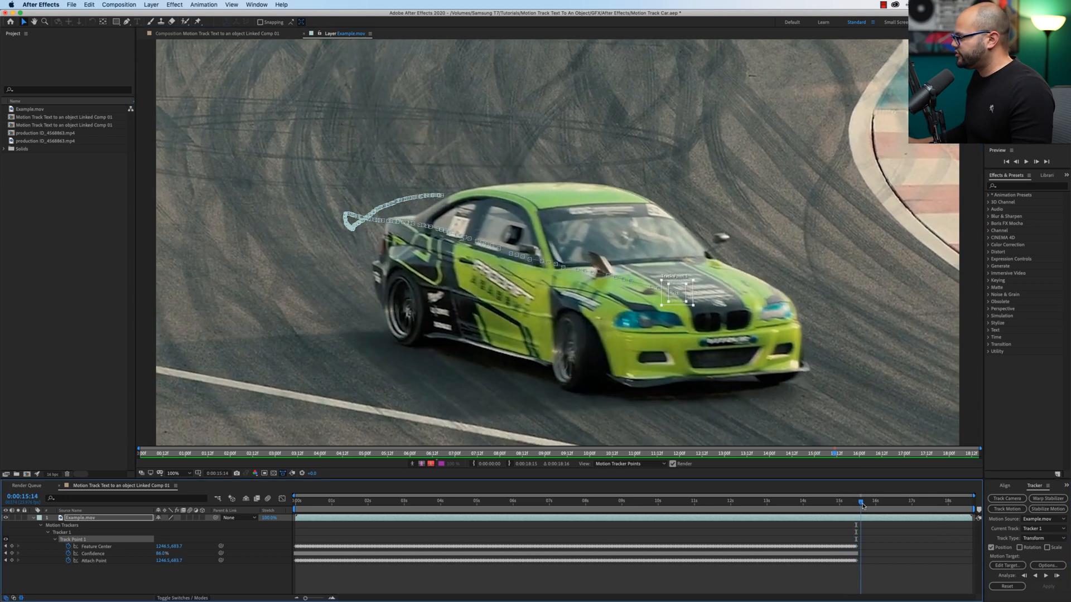
pyautogui.moveTo(859, 508); pyautogui.dragTo(881, 512)
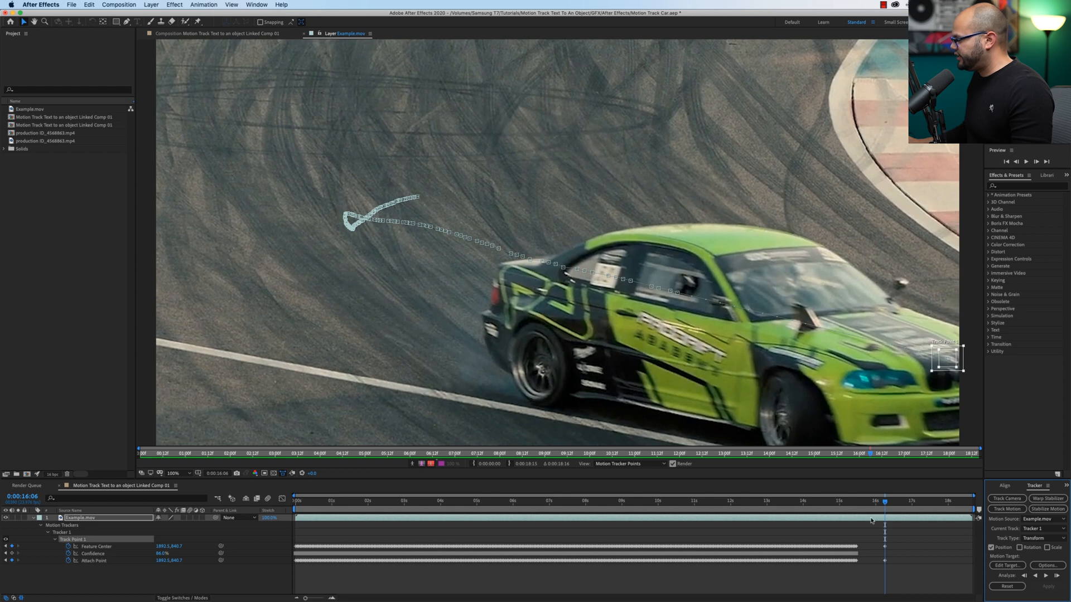
pyautogui.moveTo(884, 501); pyautogui.dragTo(877, 500)
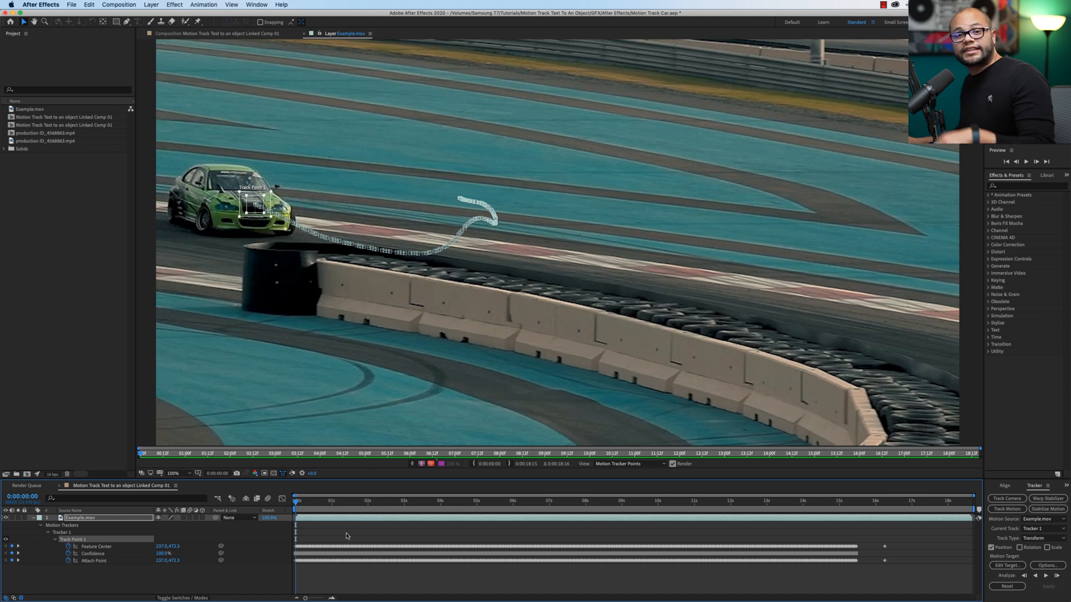
pyautogui.moveTo(287, 490)
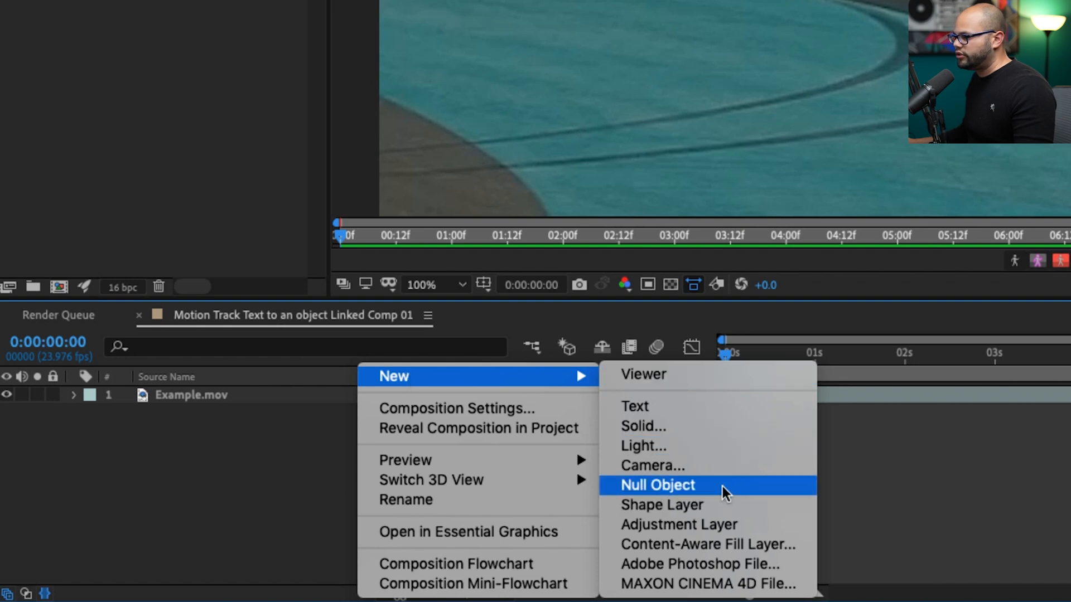
# Add a null object and set the tracker's Edit Target to Null 2.
pyautogui.click(657, 485)
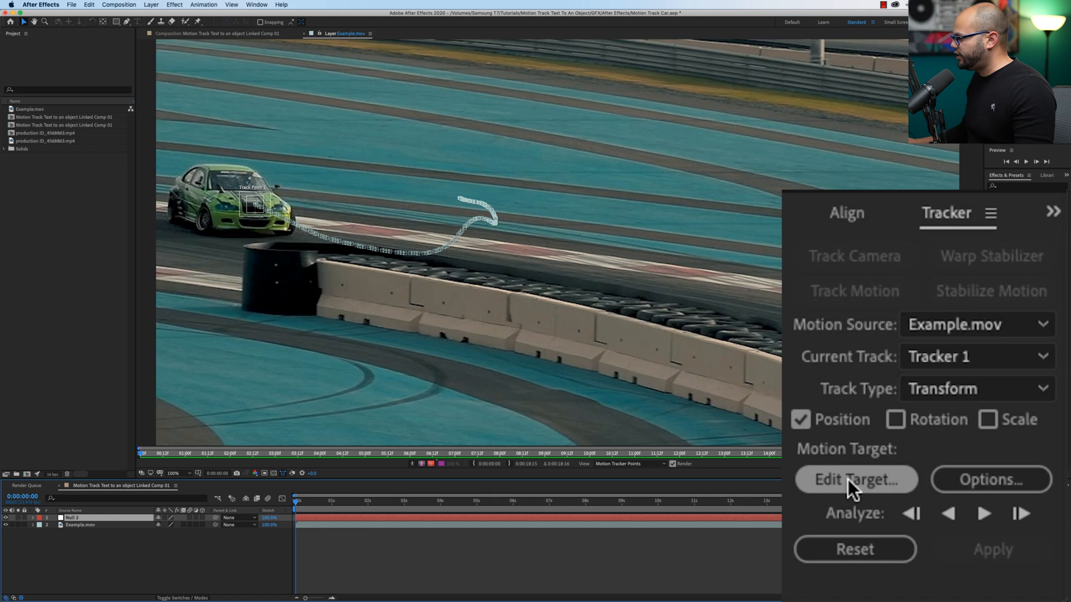
pyautogui.click(855, 480)
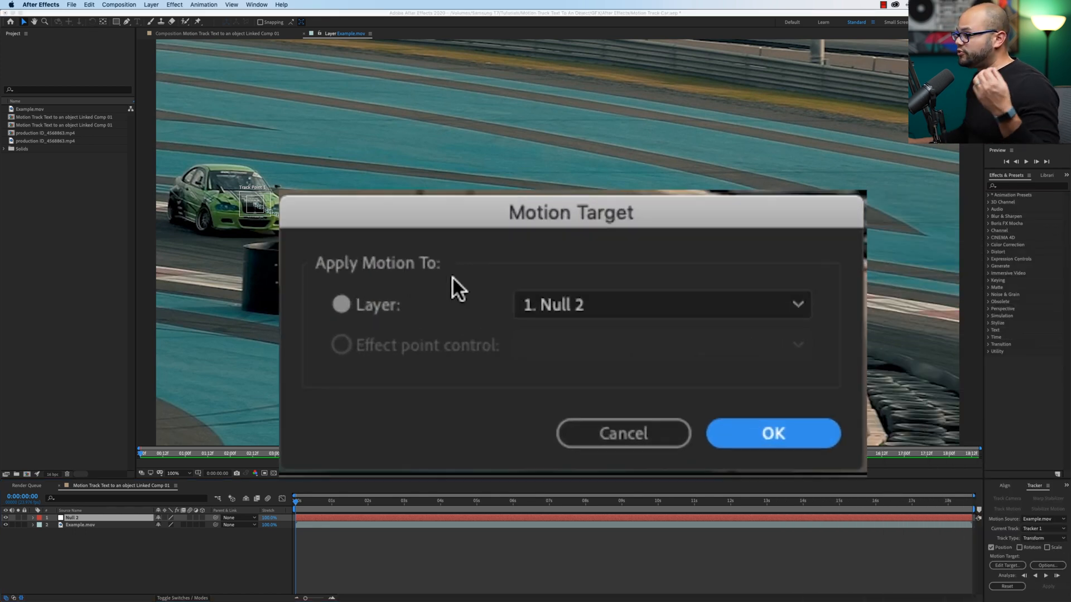
pyautogui.moveTo(482, 303)
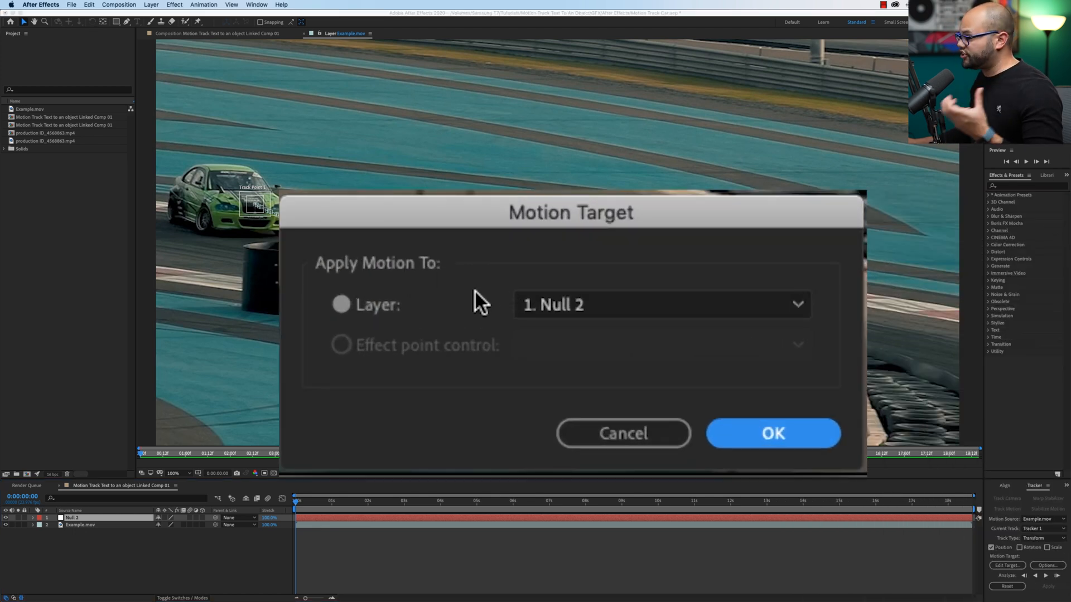
pyautogui.click(659, 305)
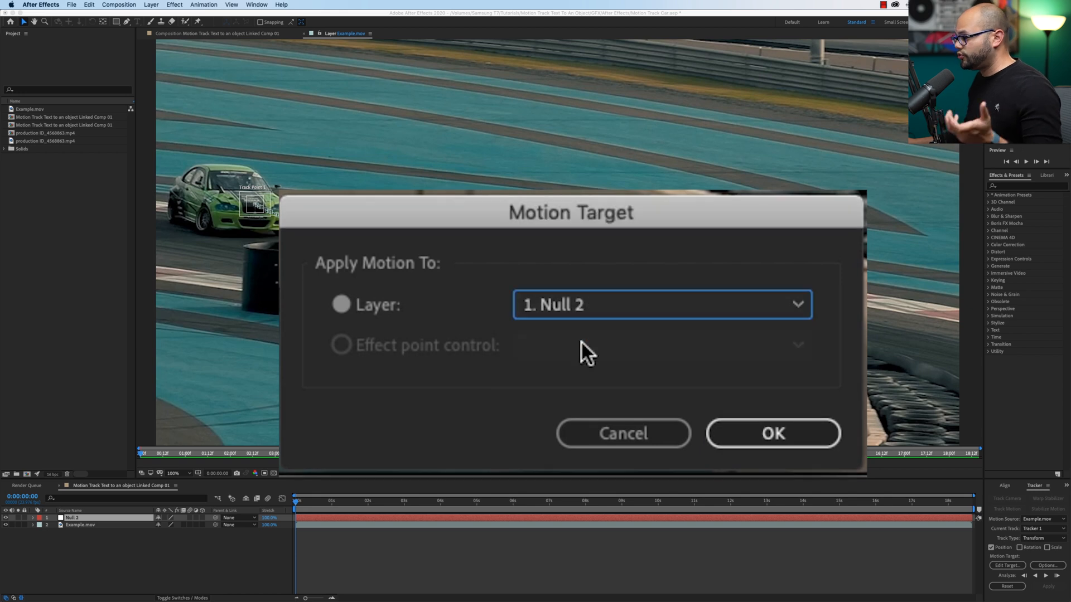
pyautogui.click(772, 433)
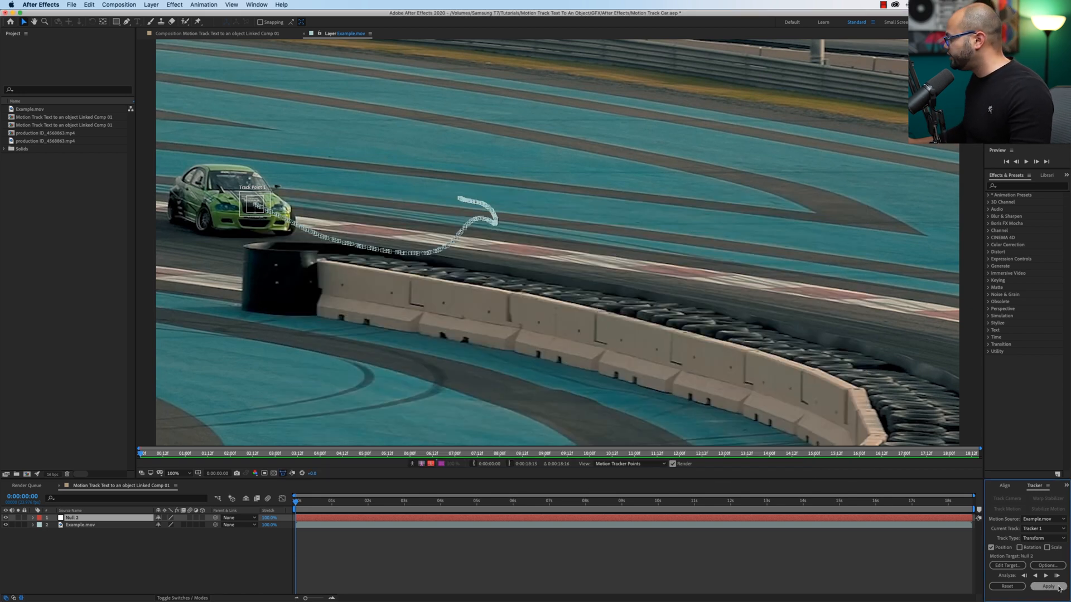
# Apply the tracked motion to Null 2 in both X and Y dimensions.
pyautogui.click(1047, 586)
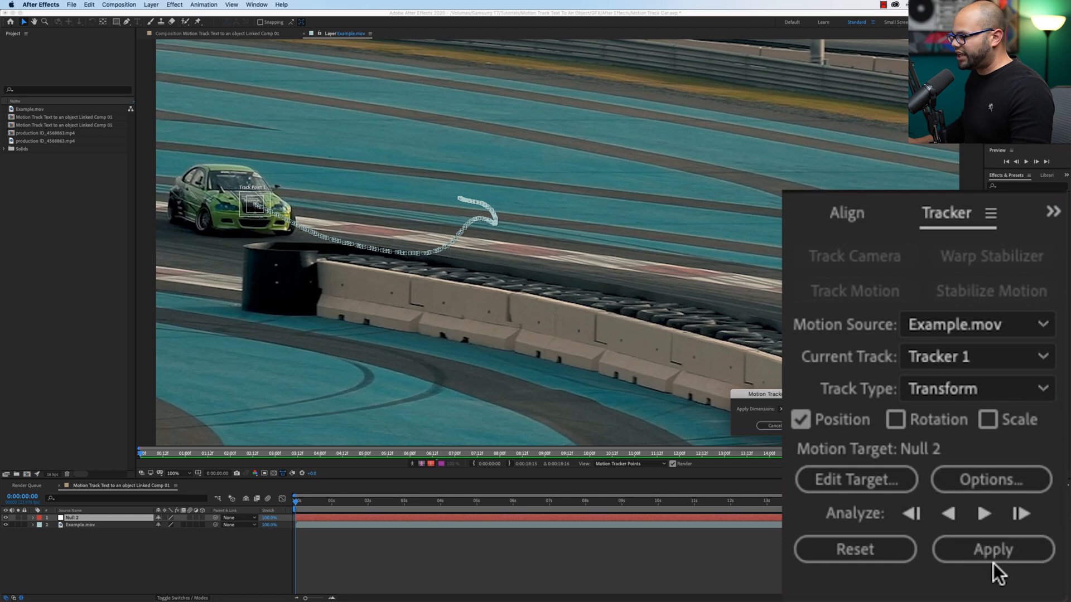
pyautogui.click(993, 548)
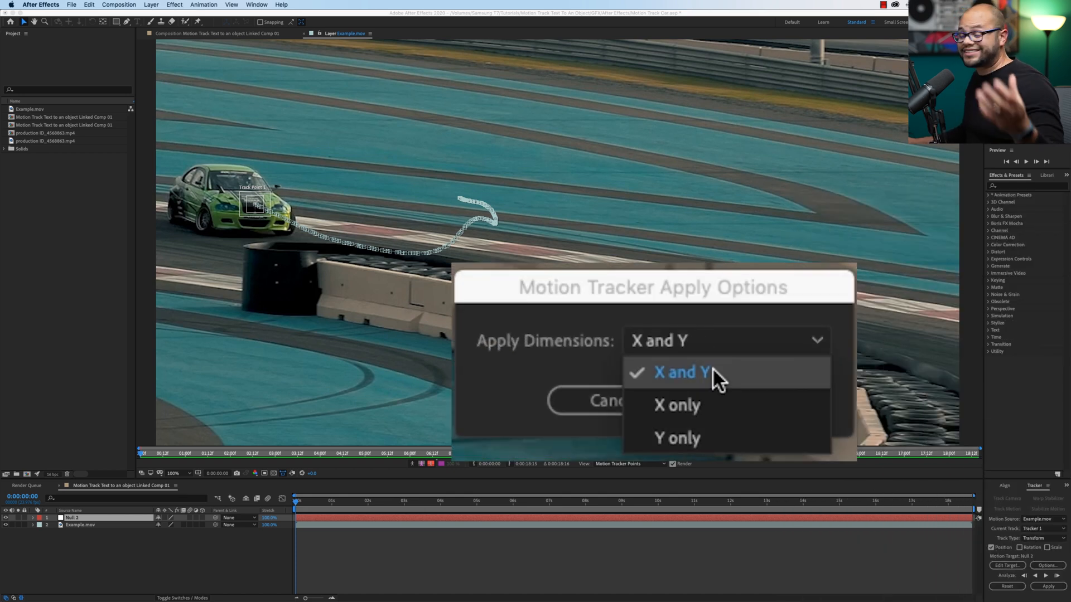
pyautogui.click(680, 372)
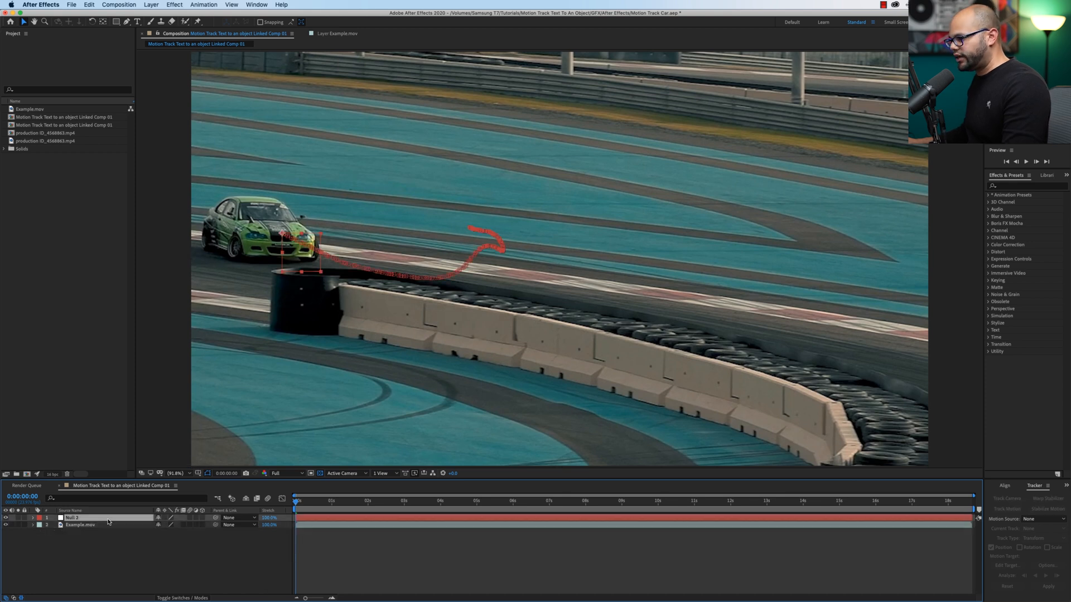
# Reveal Null 2's Position keyframes and preview the null following the car.
pyautogui.click(412, 501)
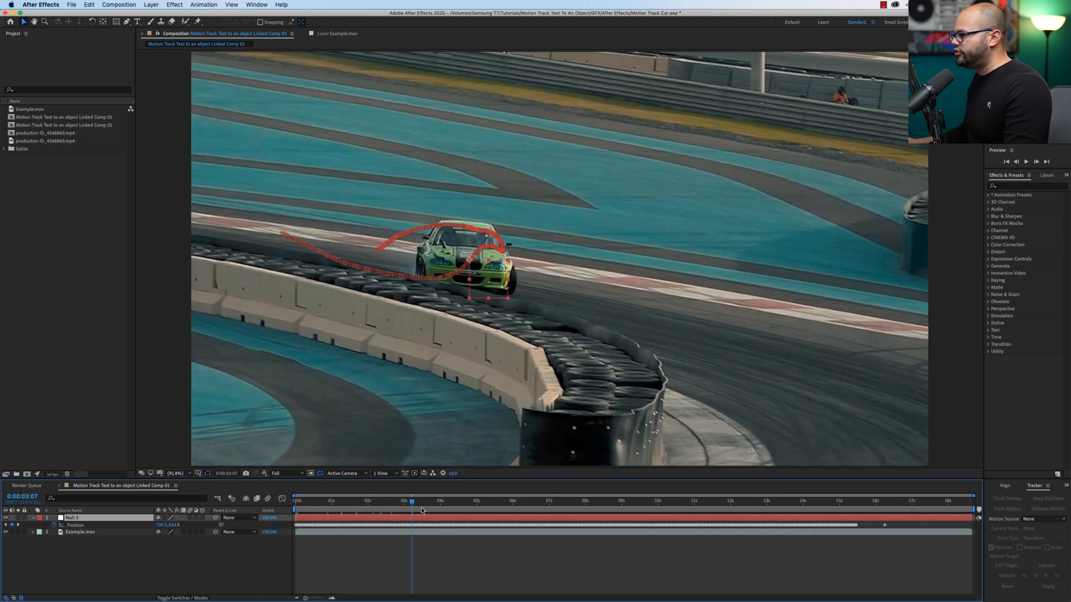
pyautogui.moveTo(410, 500); pyautogui.dragTo(628, 501)
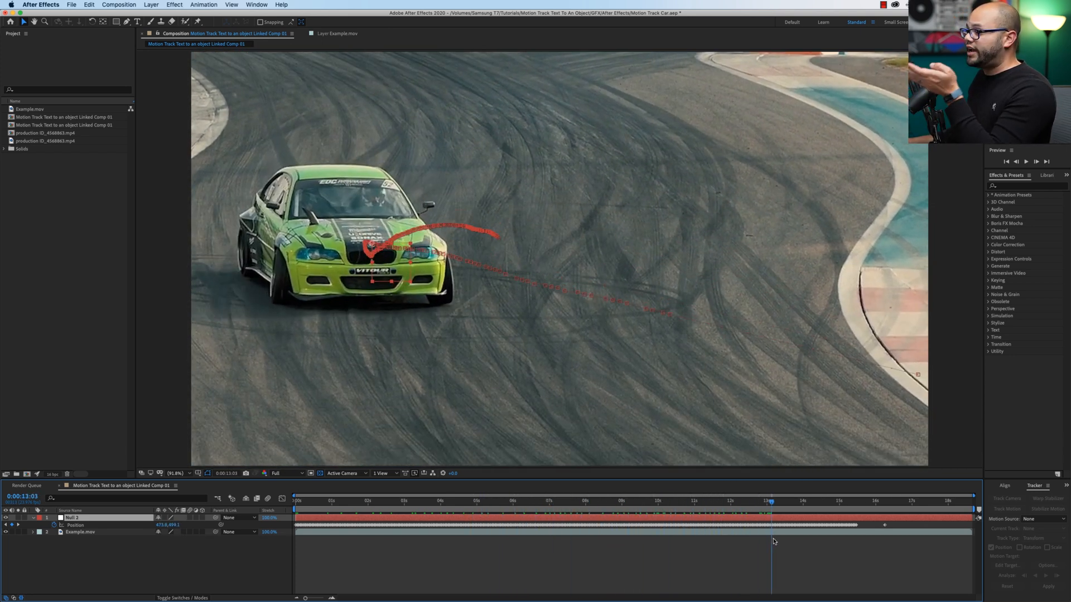
# Create a text layer reading VRROOOOOOOMMMMM!!
pyautogui.click(333, 501)
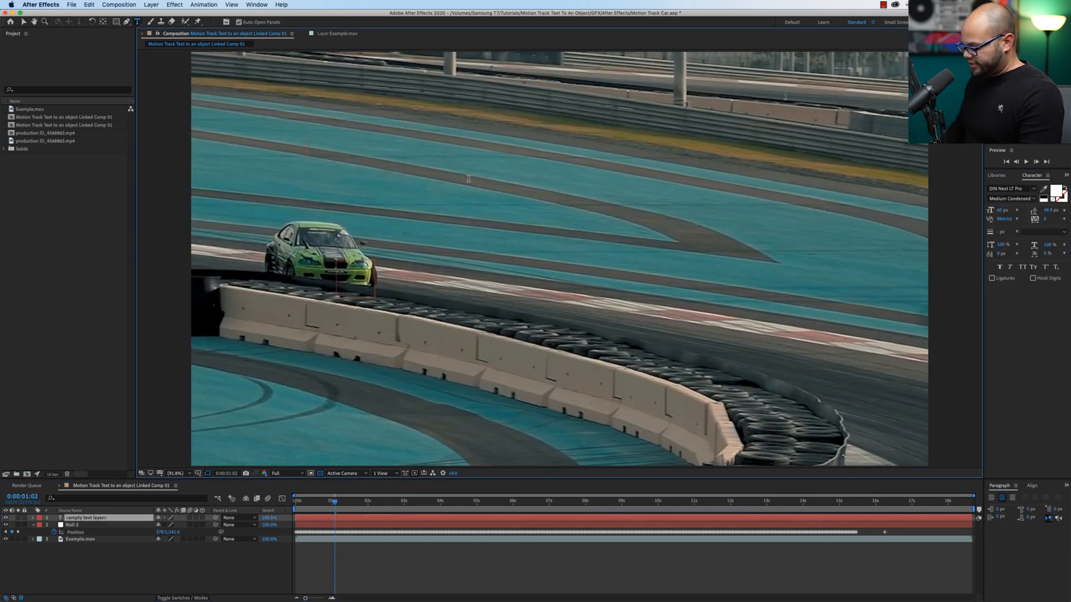
pyautogui.write('VRROOOOOOOMMMMM!!')
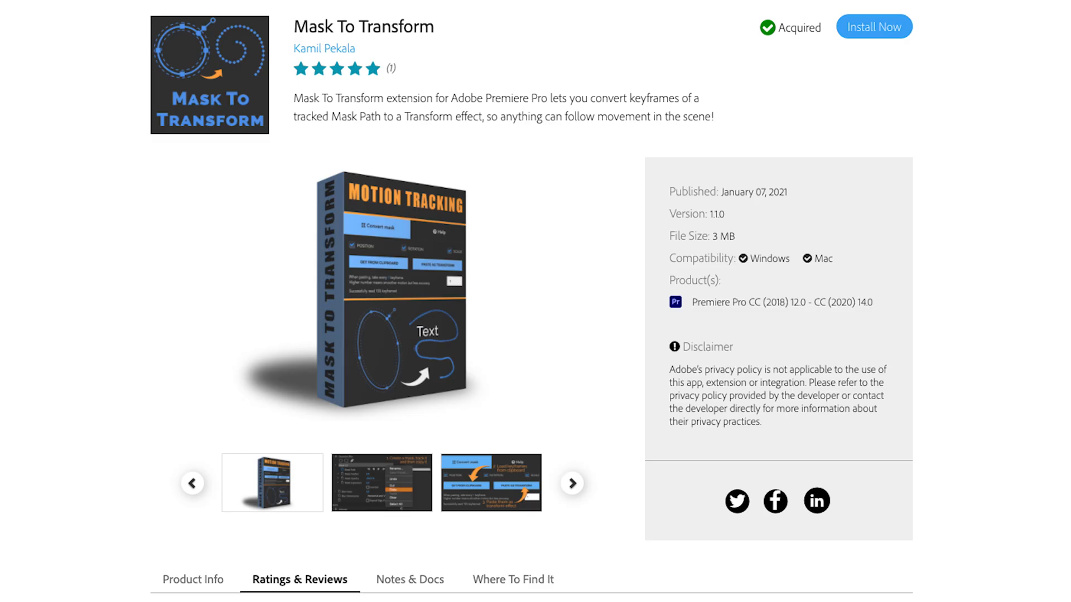
# Install the Mask To Transform plugin and confirm the Install plugin dialog.
pyautogui.click(874, 25)
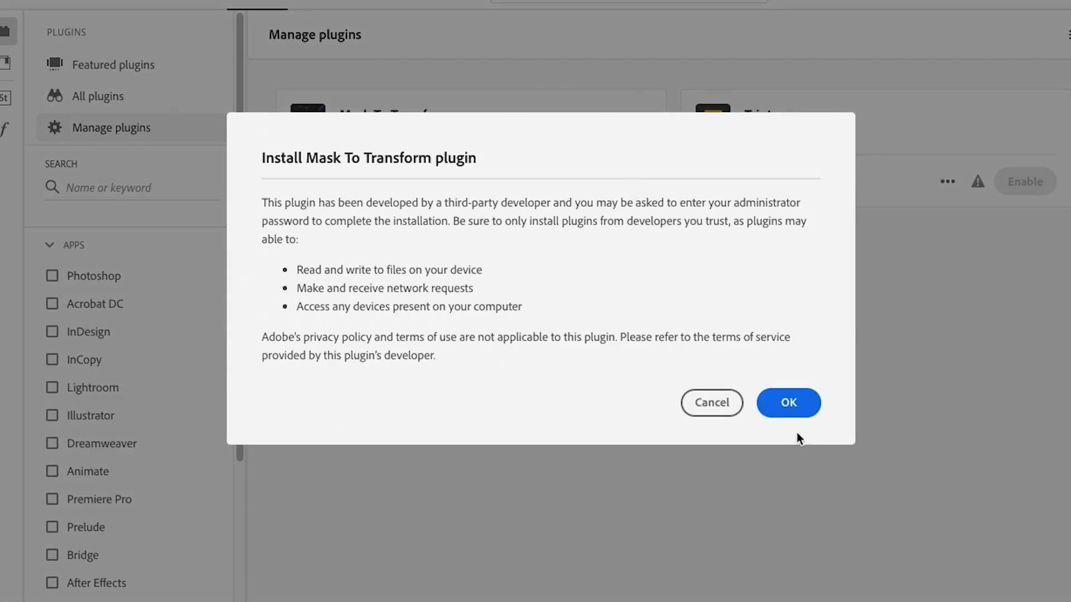
pyautogui.click(788, 403)
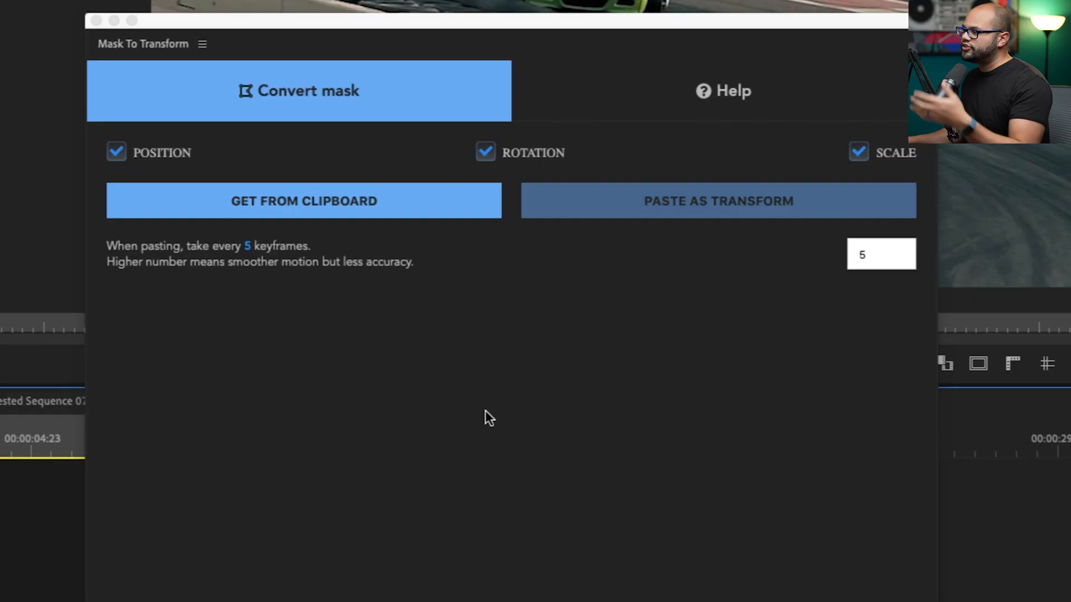
pyautogui.moveTo(483, 373)
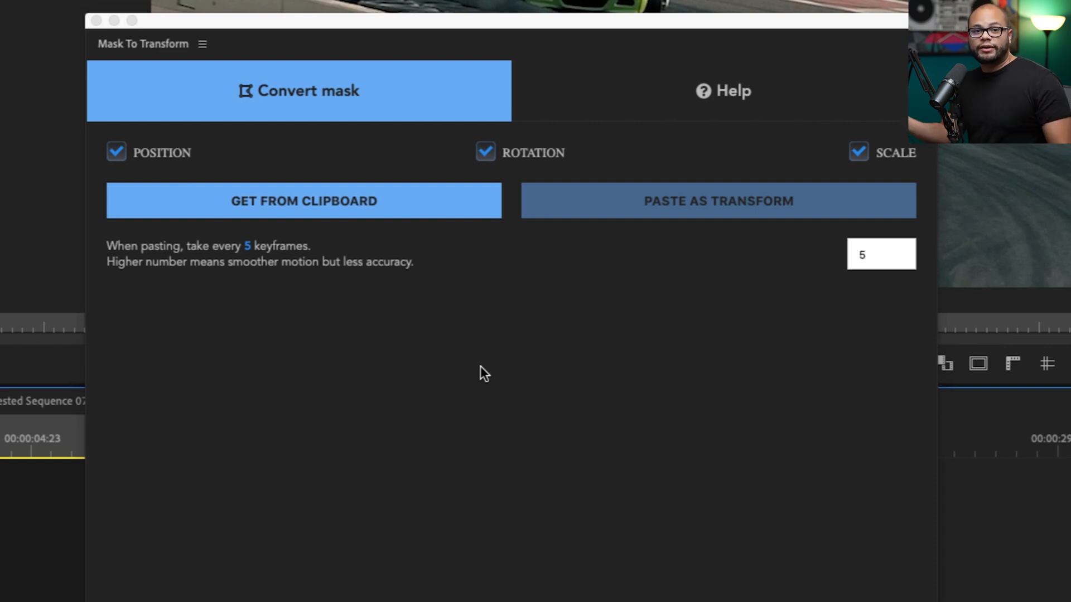
pyautogui.moveTo(385, 351)
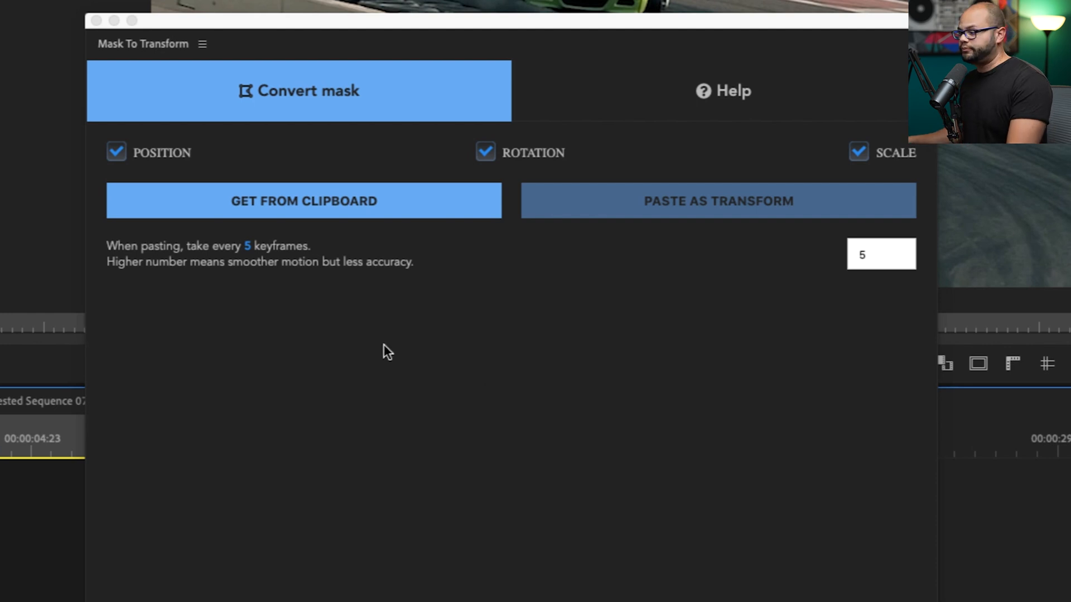
# Open the Mask To Transform panel from Window > Extensions and dock it by the timeline.
pyautogui.click(248, 5)
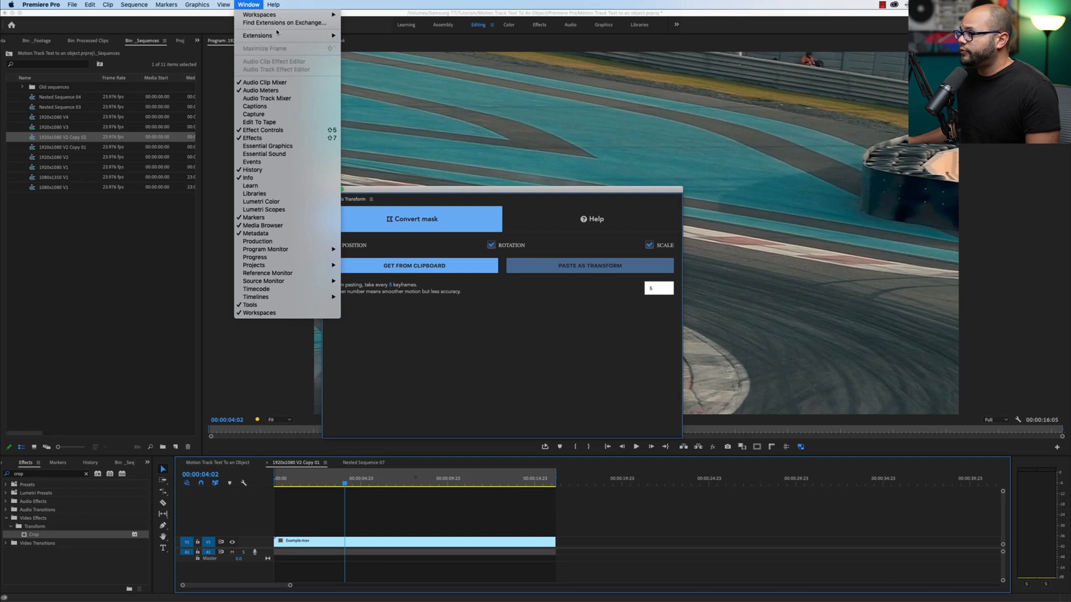
pyautogui.moveTo(258, 35)
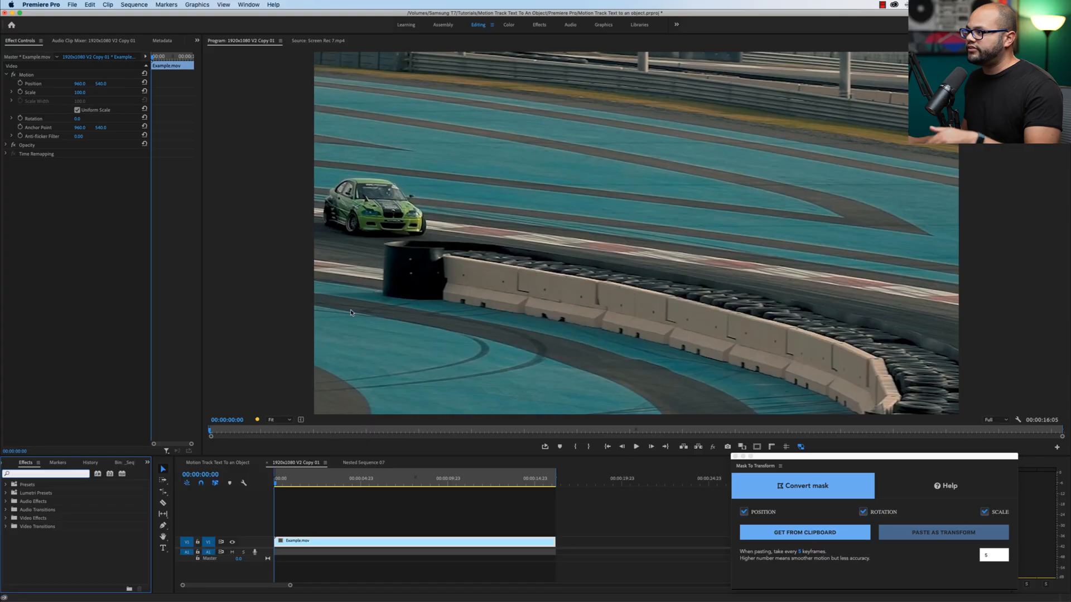
pyautogui.moveTo(394, 225)
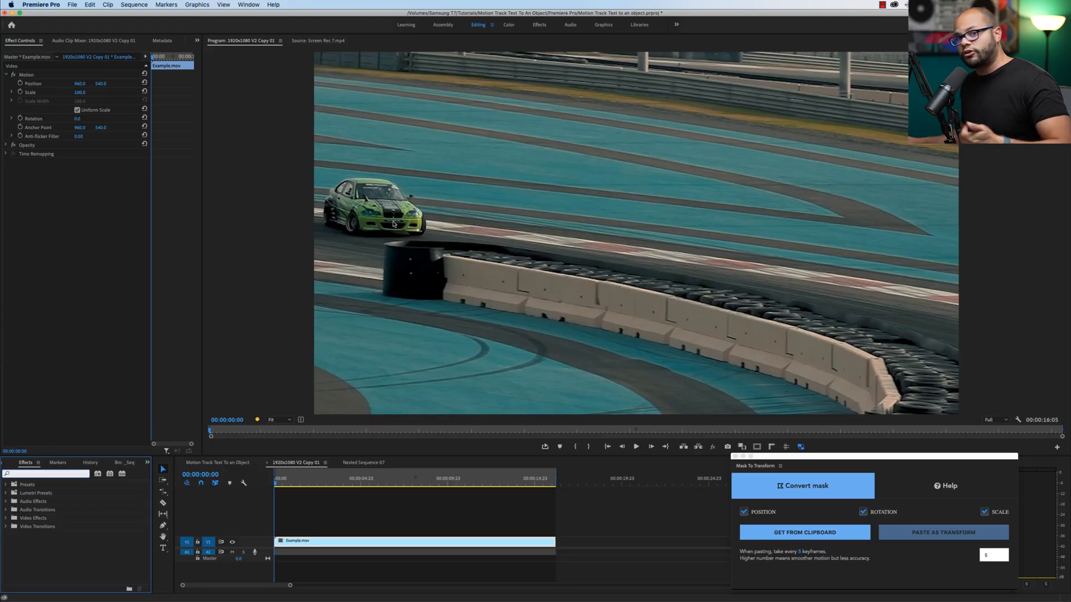
pyautogui.moveTo(417, 168)
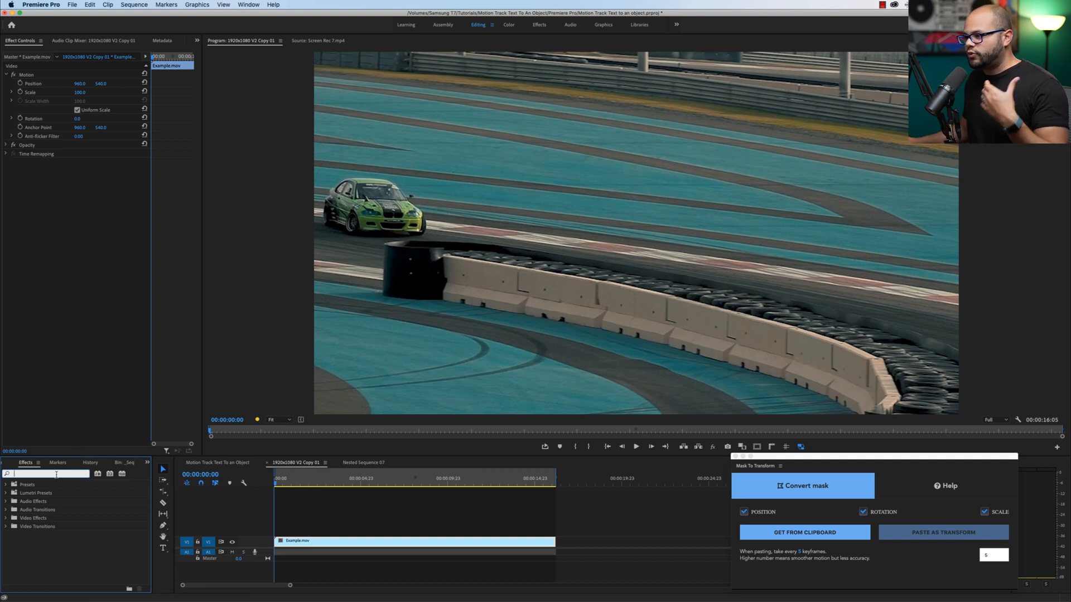
# Apply the Black & White effect to Example.mov, draw a rectangle mask around the car and track it forward.
pyautogui.write('bl')
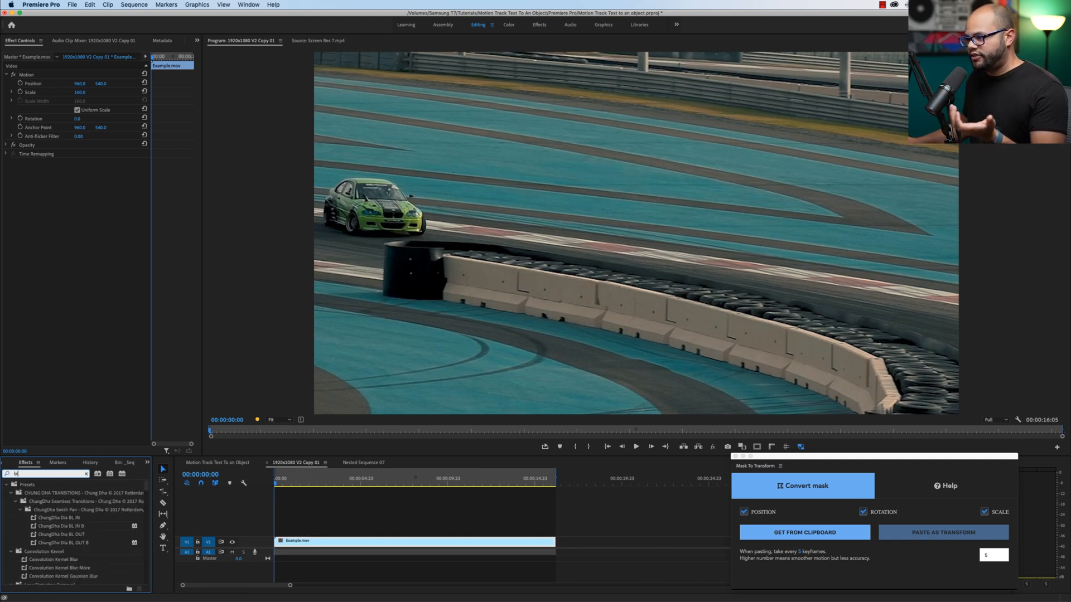
pyautogui.write('black &')
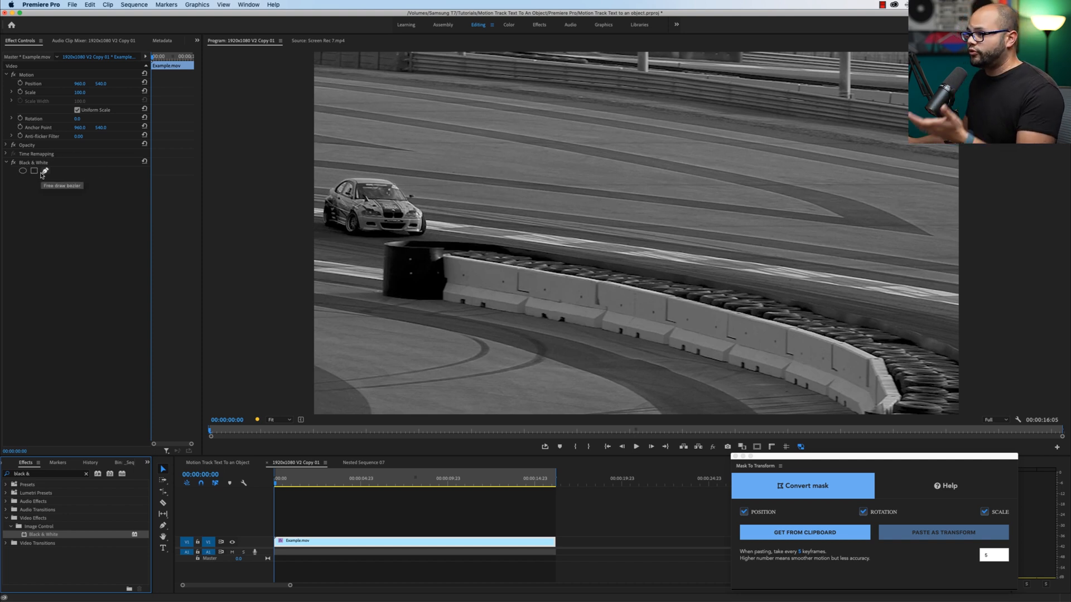
pyautogui.click(32, 171)
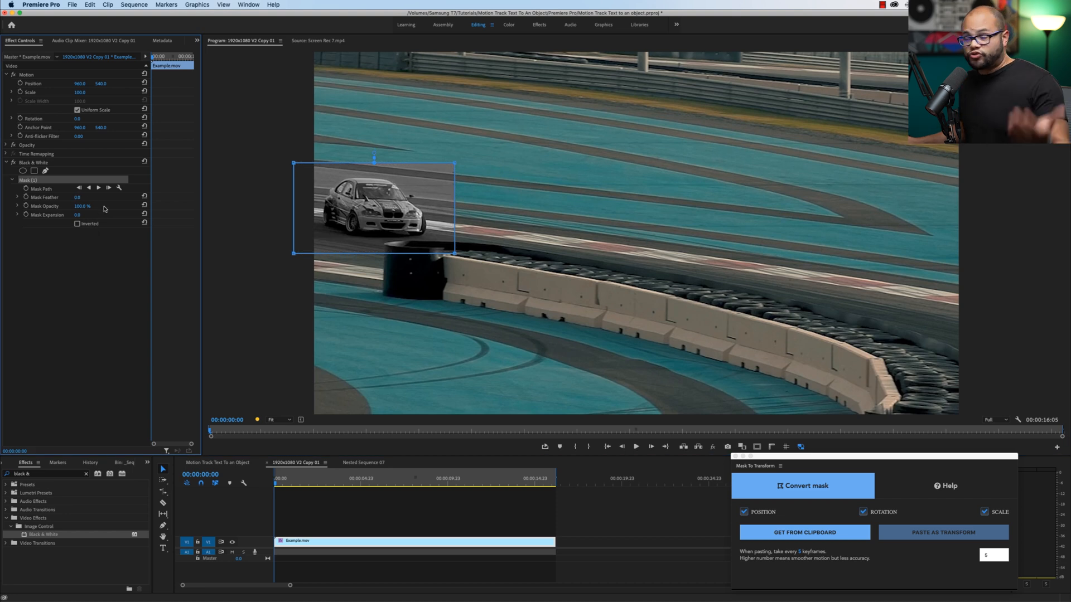
pyautogui.moveTo(98, 189)
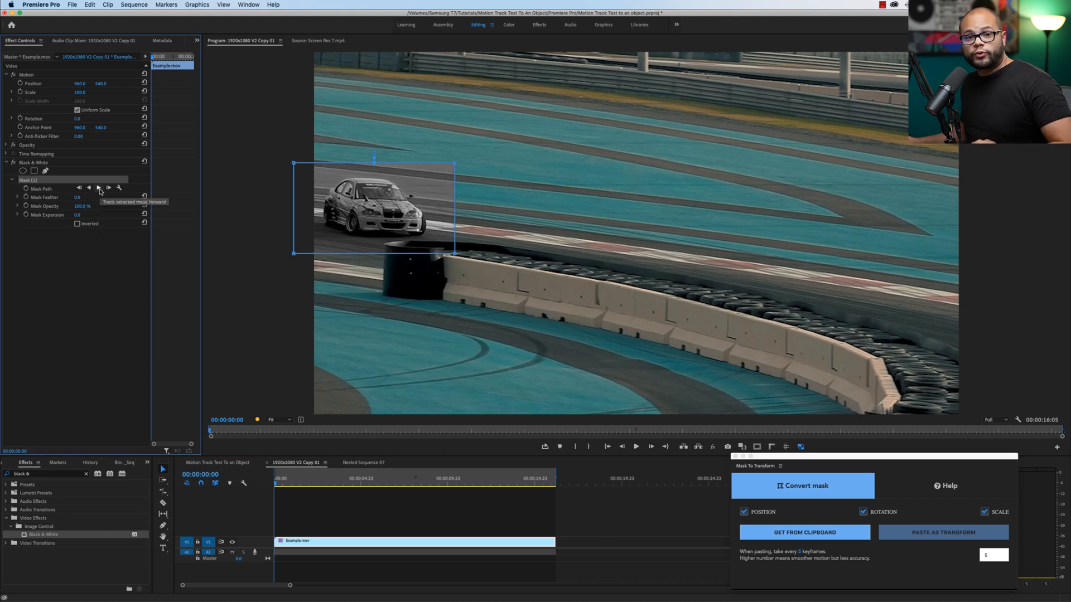
pyautogui.click(99, 187)
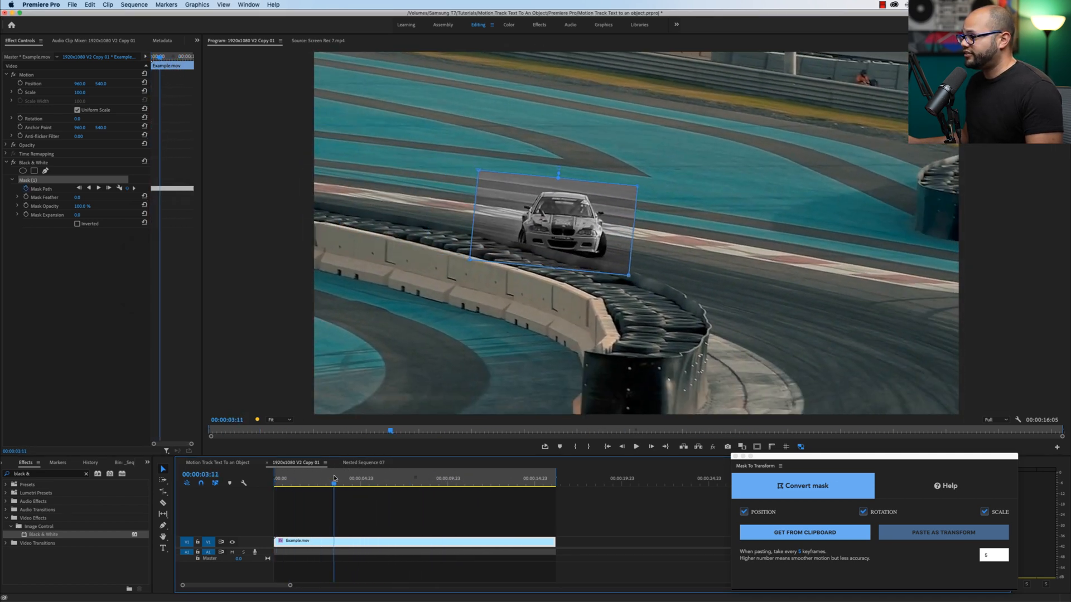
# Copy the tracked Mask (1) from Effect Controls, keeping only position conversion enabled in the extension.
pyautogui.click(429, 478)
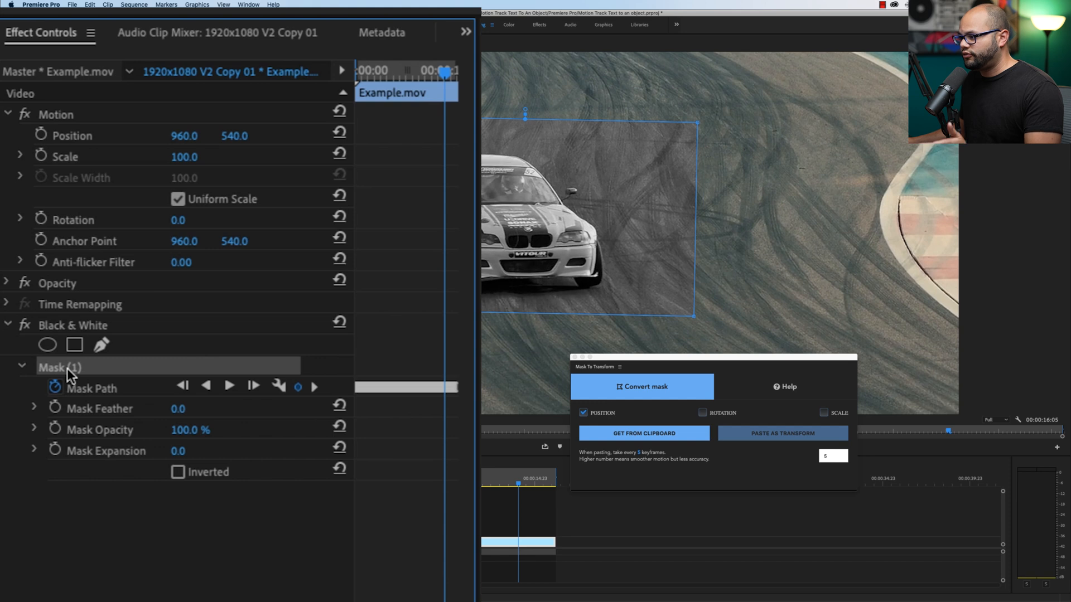
pyautogui.rightClick(68, 373)
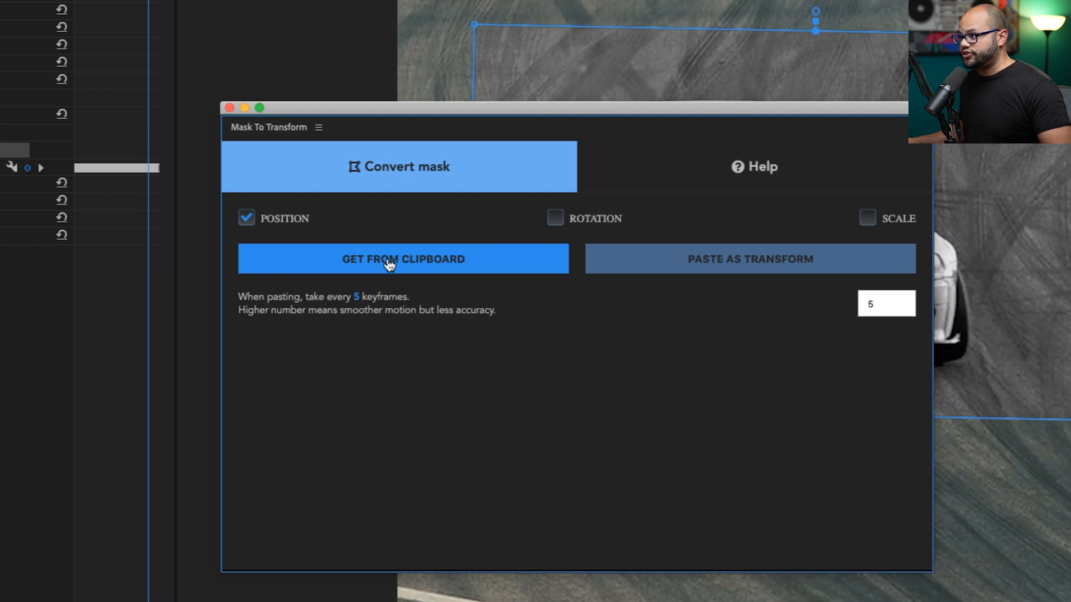
# Read the 389 copied mask keyframes from the clipboard and set the sampling interval to every 1 keyframe.
pyautogui.click(402, 259)
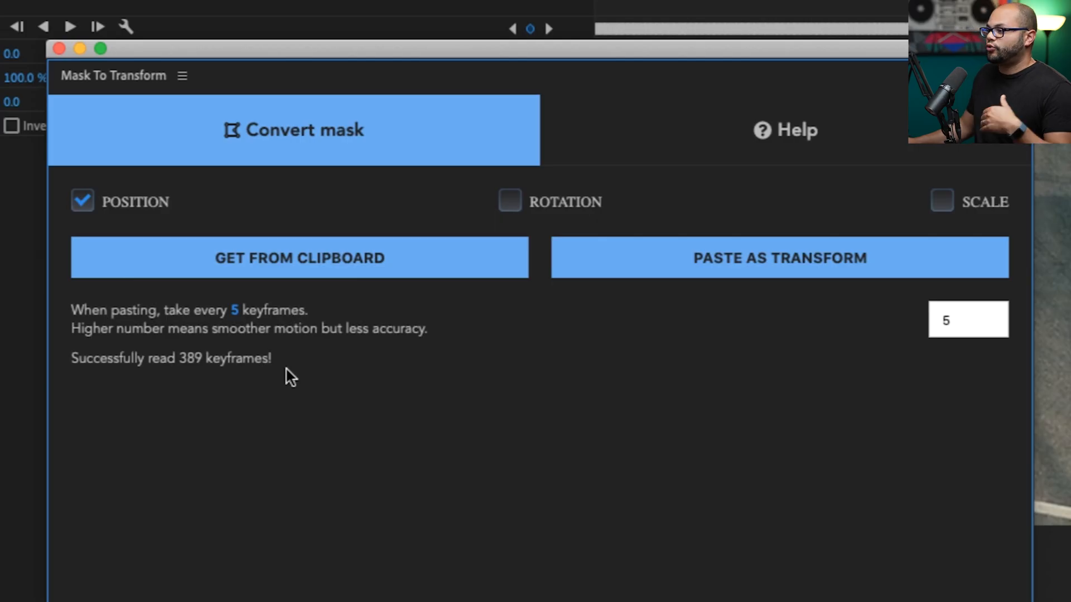
pyautogui.moveTo(230, 364)
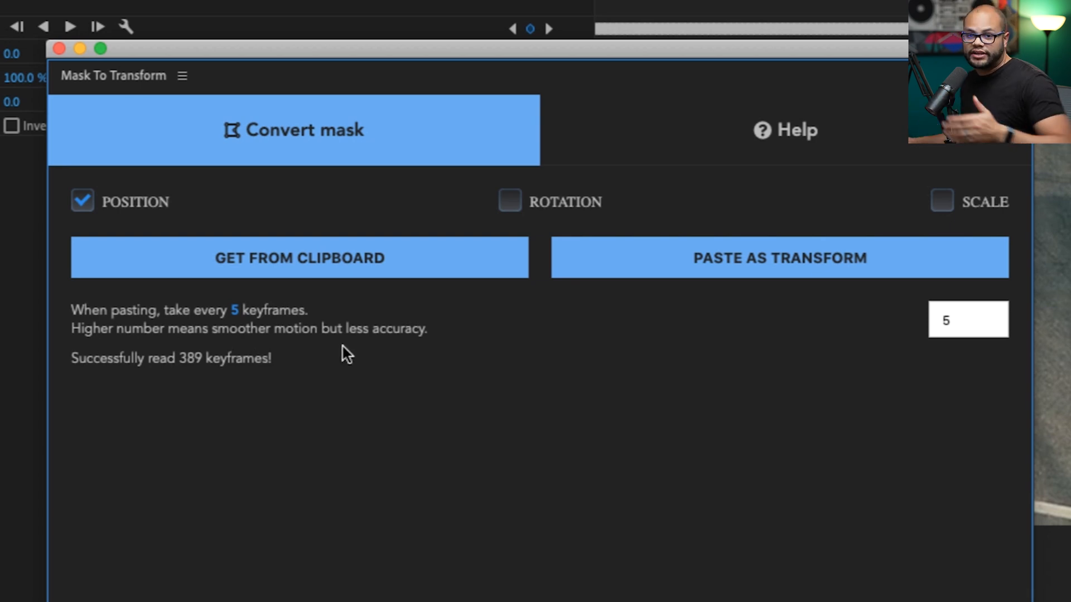
pyautogui.click(988, 327)
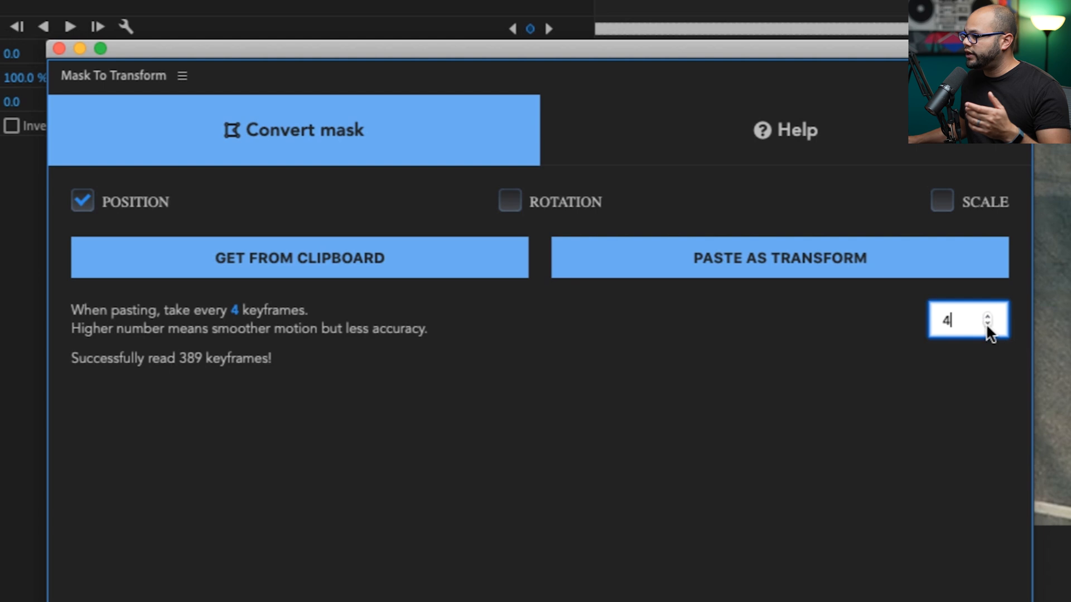
pyautogui.write('1')
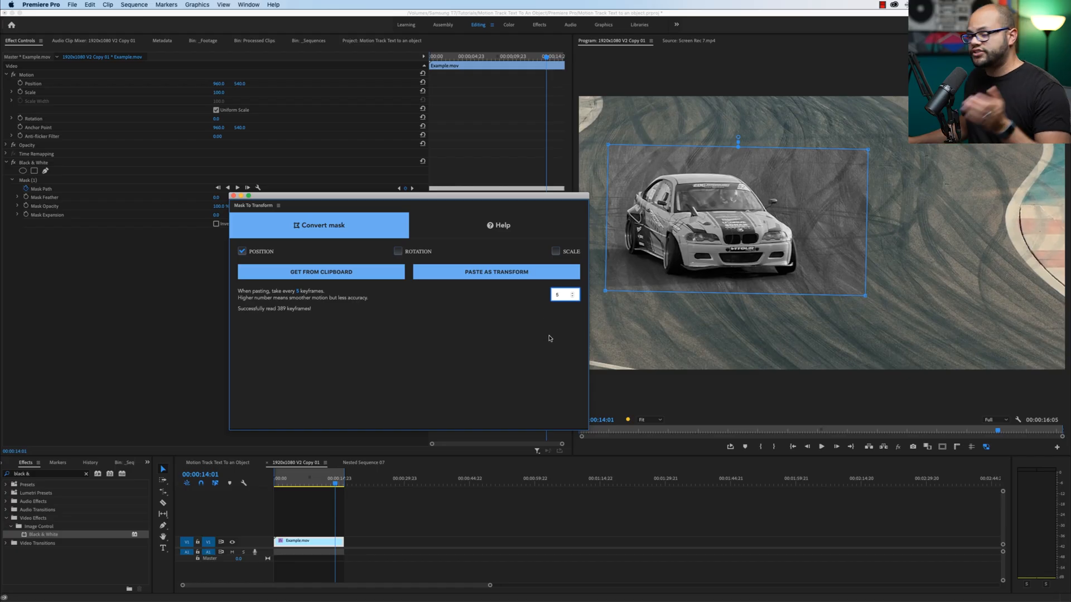
pyautogui.moveTo(427, 328)
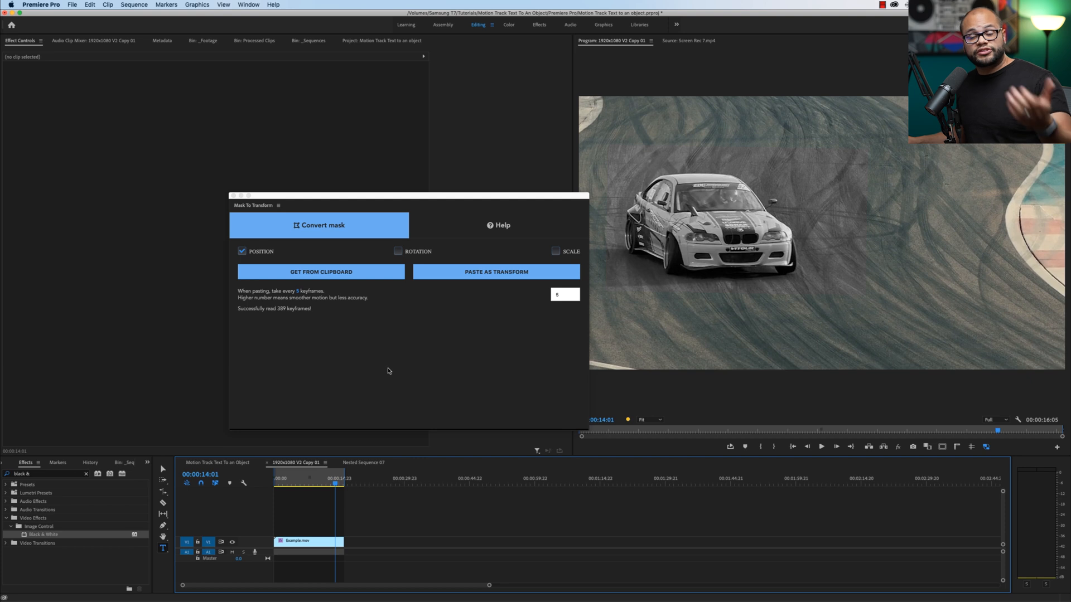
pyautogui.moveTo(391, 358)
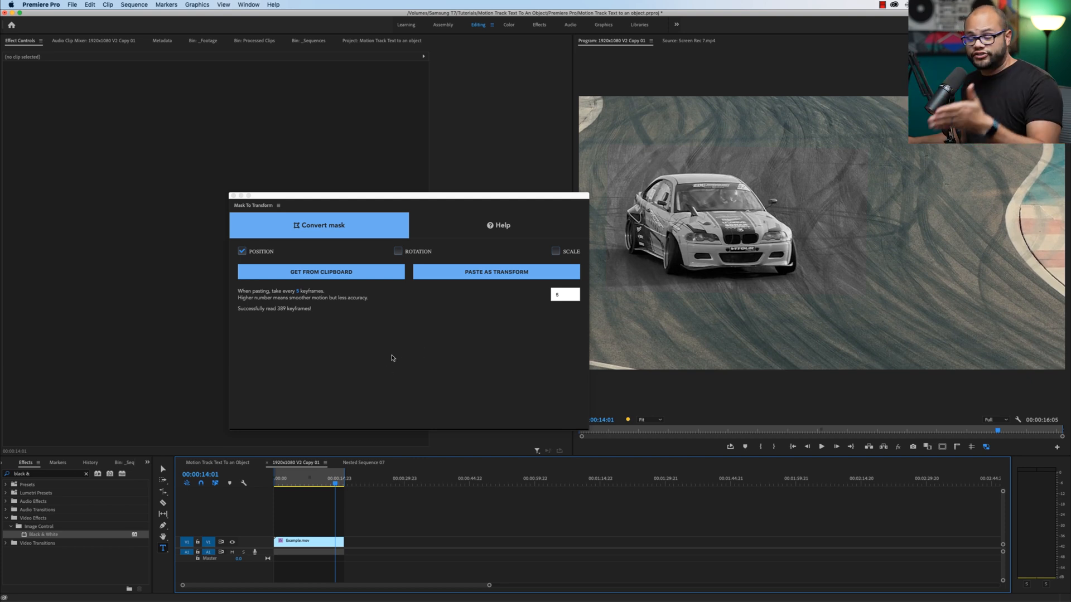
pyautogui.moveTo(163, 549)
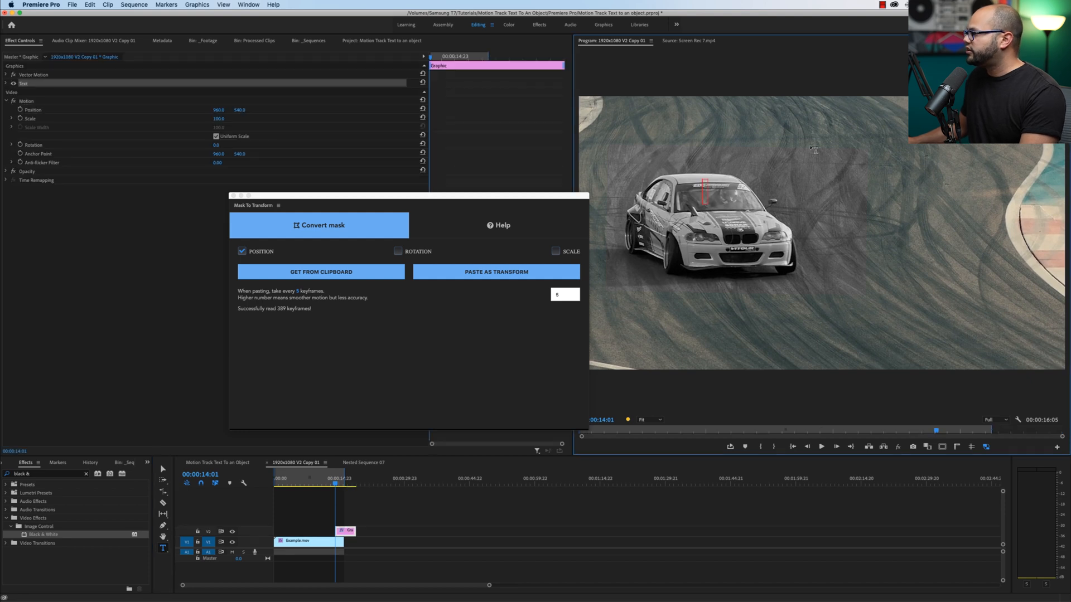
pyautogui.moveTo(710, 179)
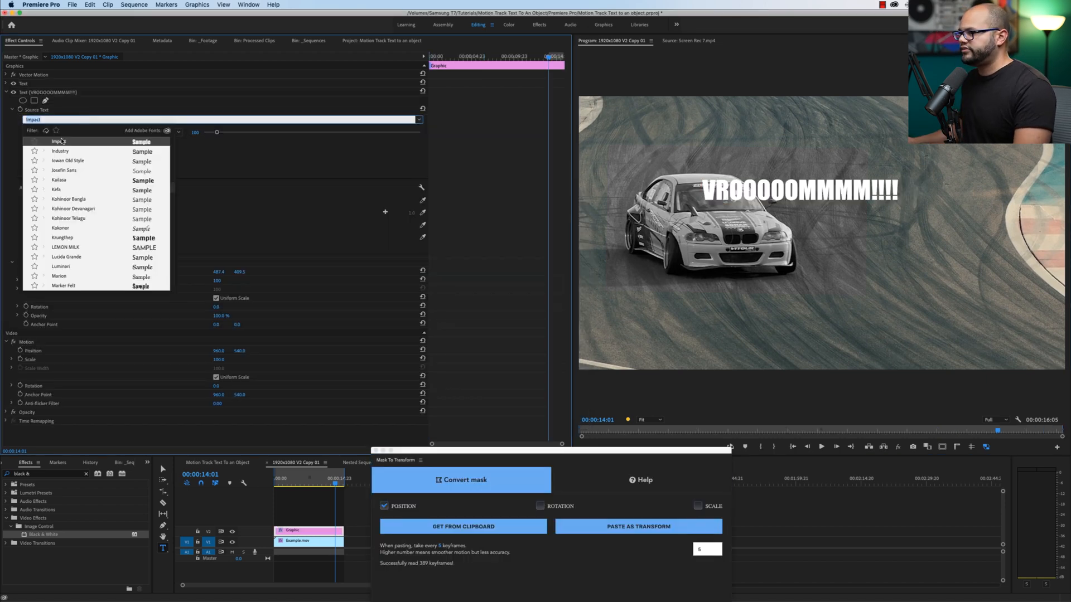
# Set the VROOOOOMMMM!!!! title's font to Impact in Essential Graphics.
pyautogui.click(60, 142)
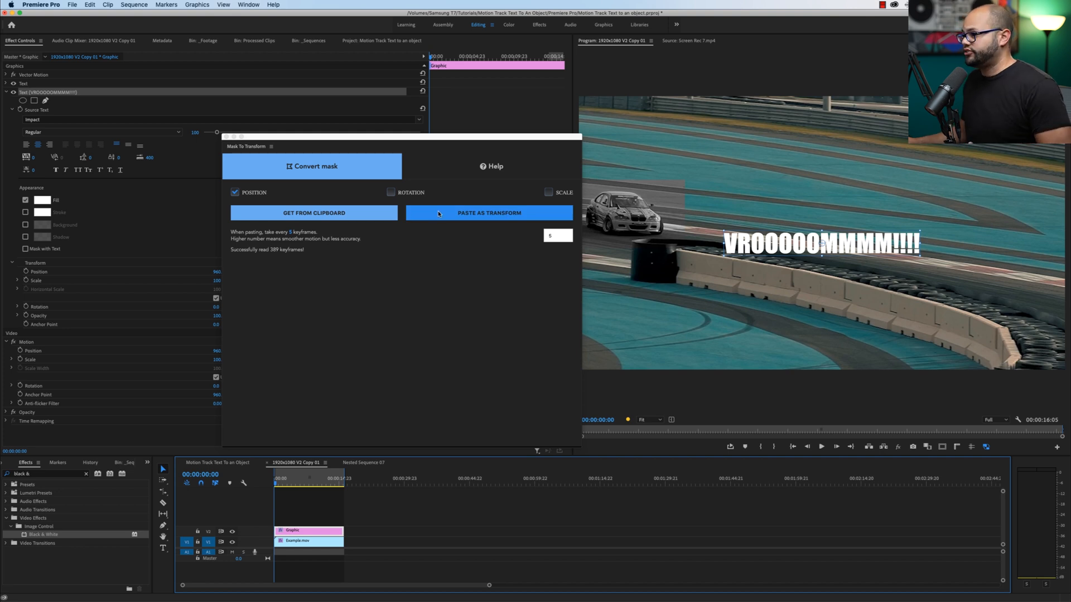
# Paste the tracked keyframes as transform onto the VROOOOOMMMM!!!! graphic so it follows the car.
pyautogui.click(489, 212)
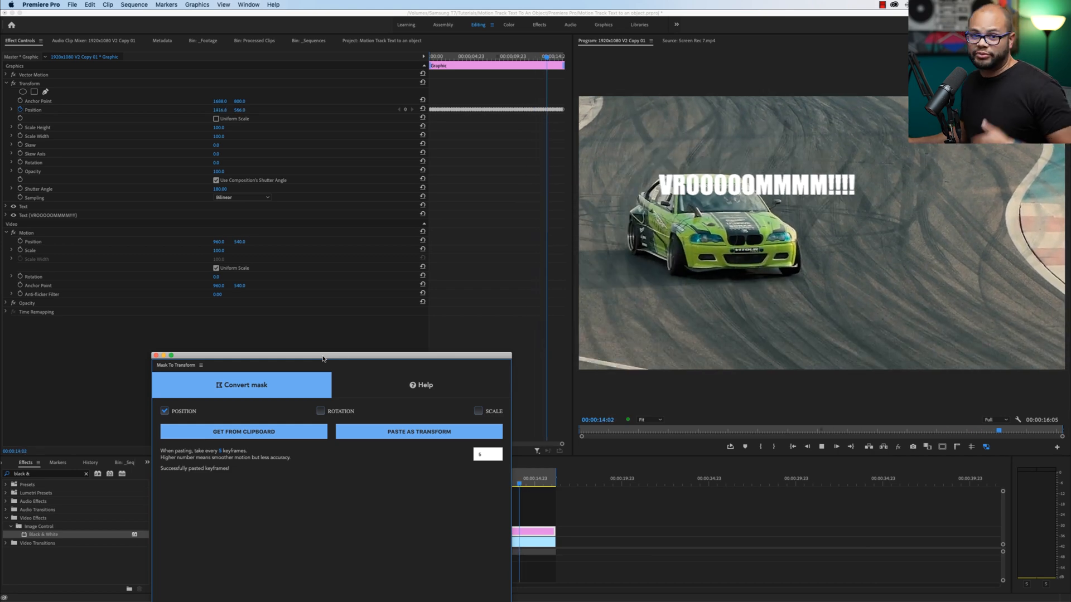
pyautogui.click(248, 4)
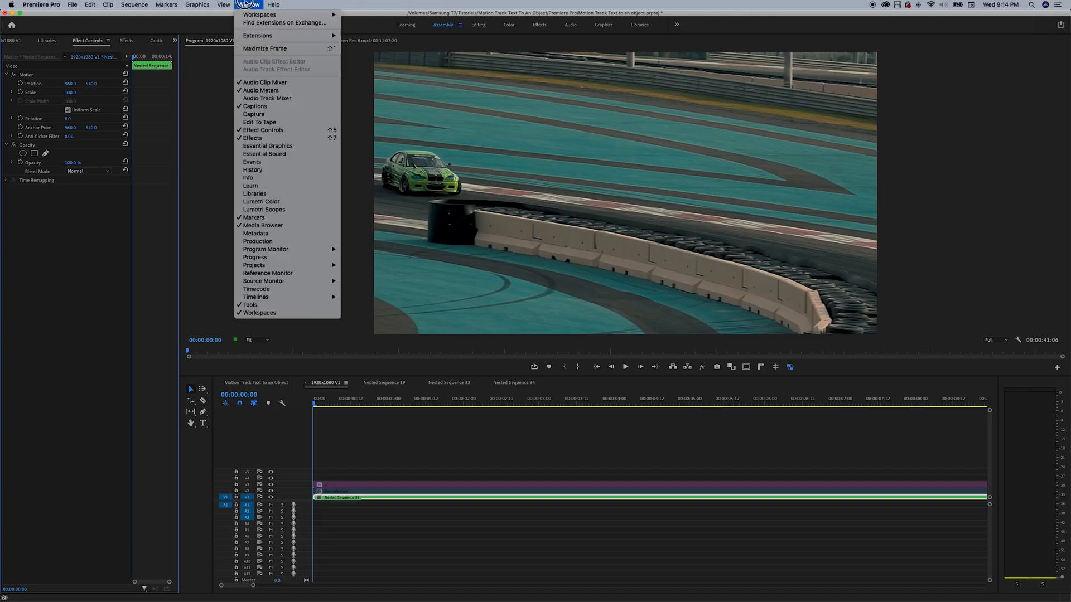
pyautogui.moveTo(258, 36)
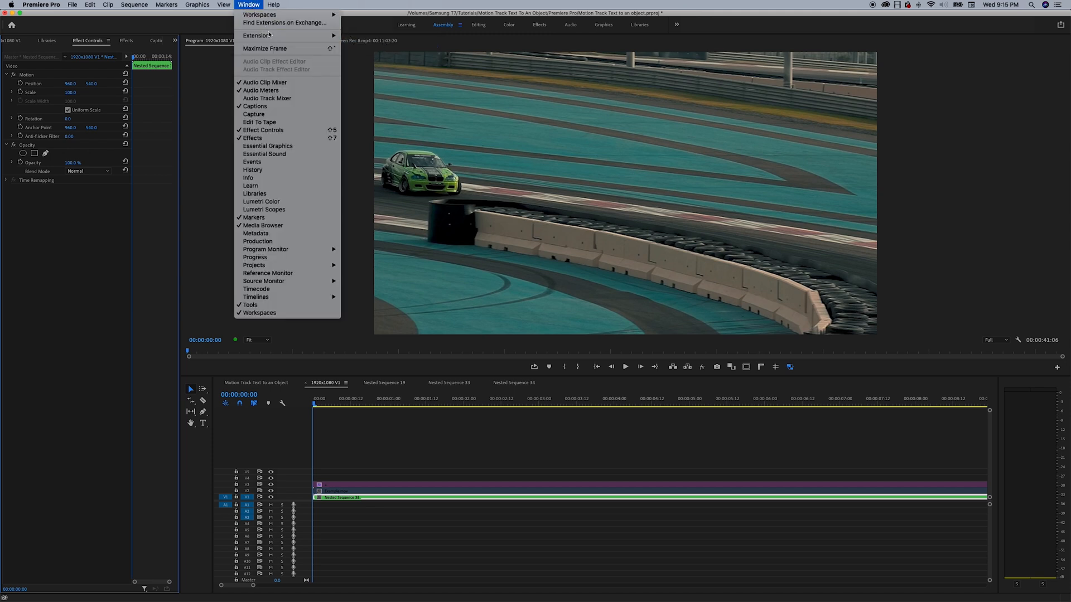
# Show the installed extensions list under the Window menu's Extensions submenu.
pyautogui.click(248, 5)
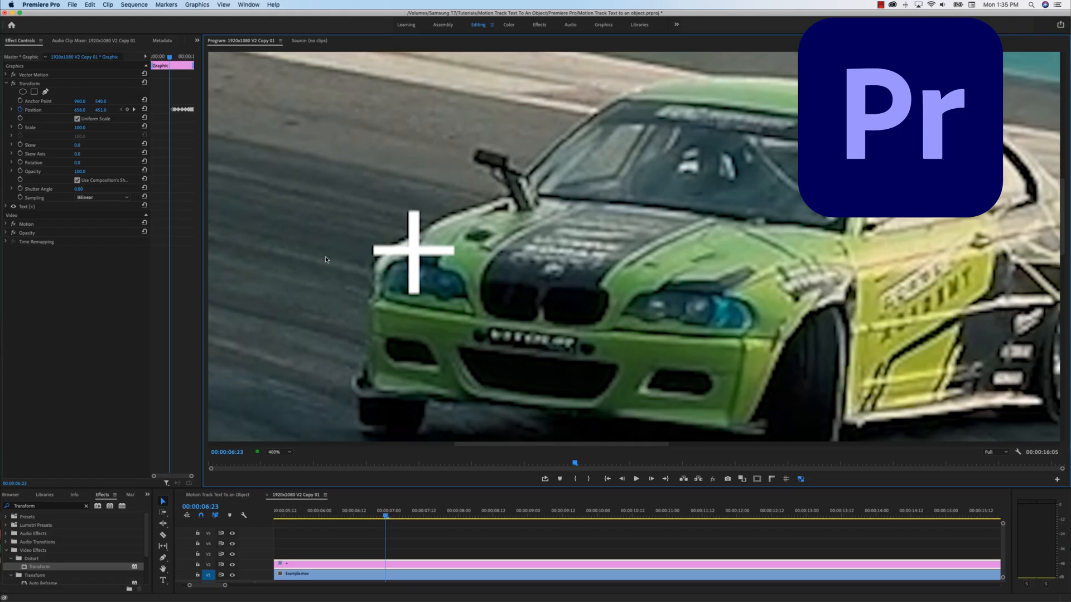
# Reposition the Transform crosshair from the headlight to the centre of the green car's hood.
pyautogui.moveTo(413, 251); pyautogui.dragTo(551, 290)
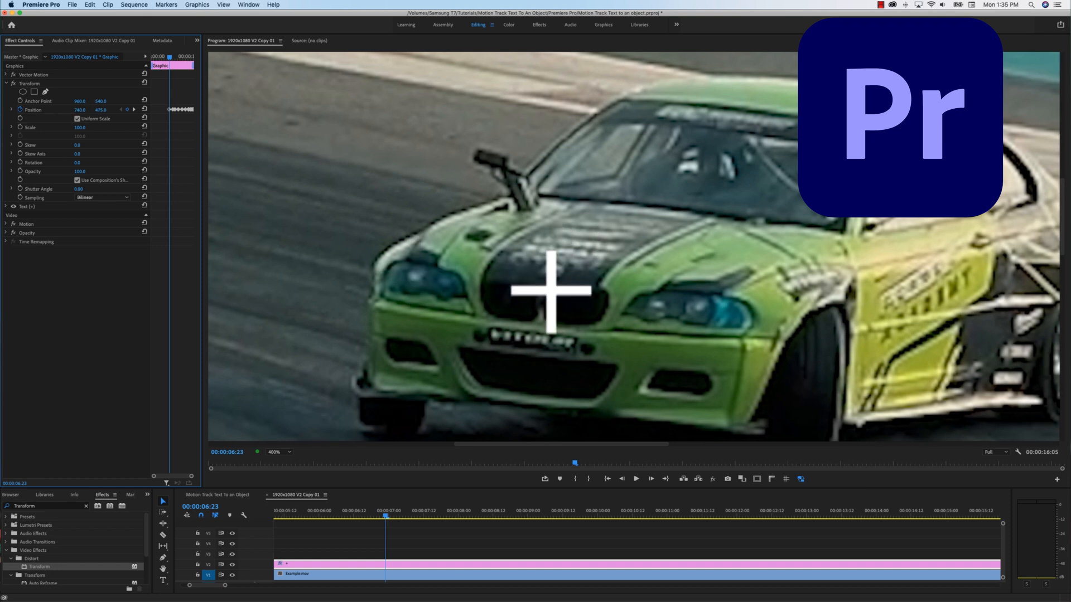